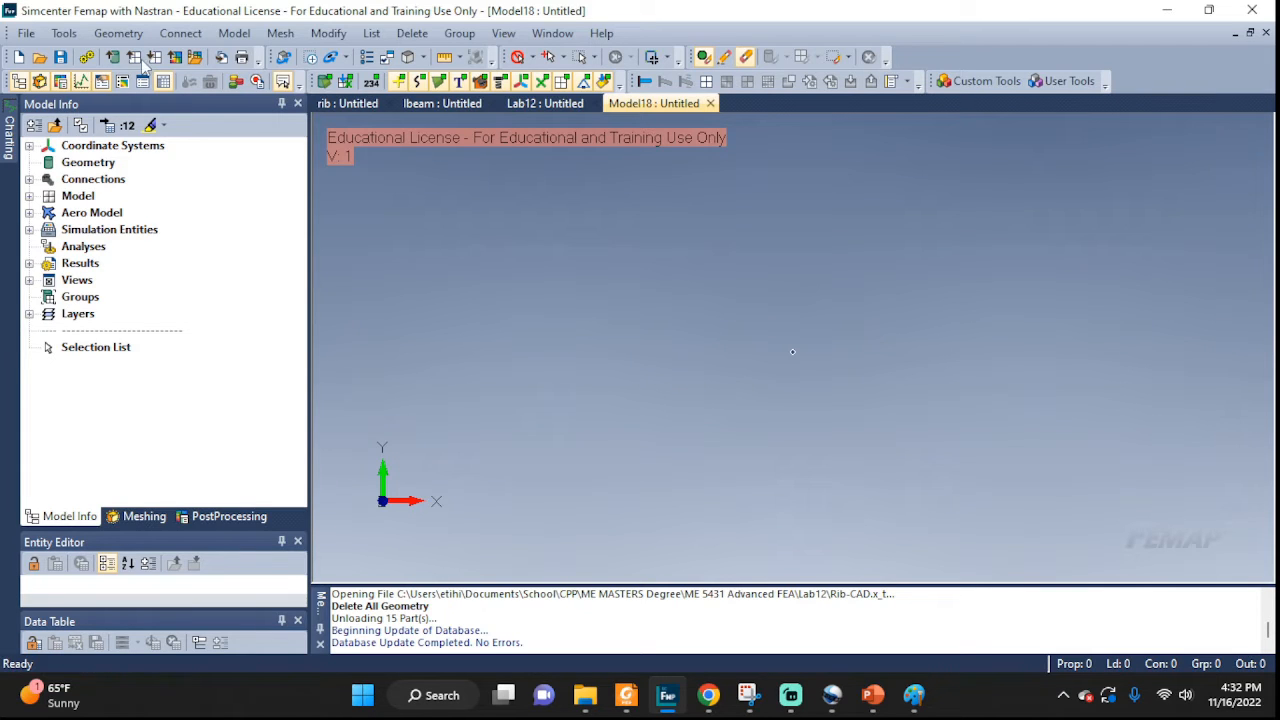
Import the Rib-CAD geometry file with scale factor 1
{"action": "left_click", "coordinate": [26, 33]}
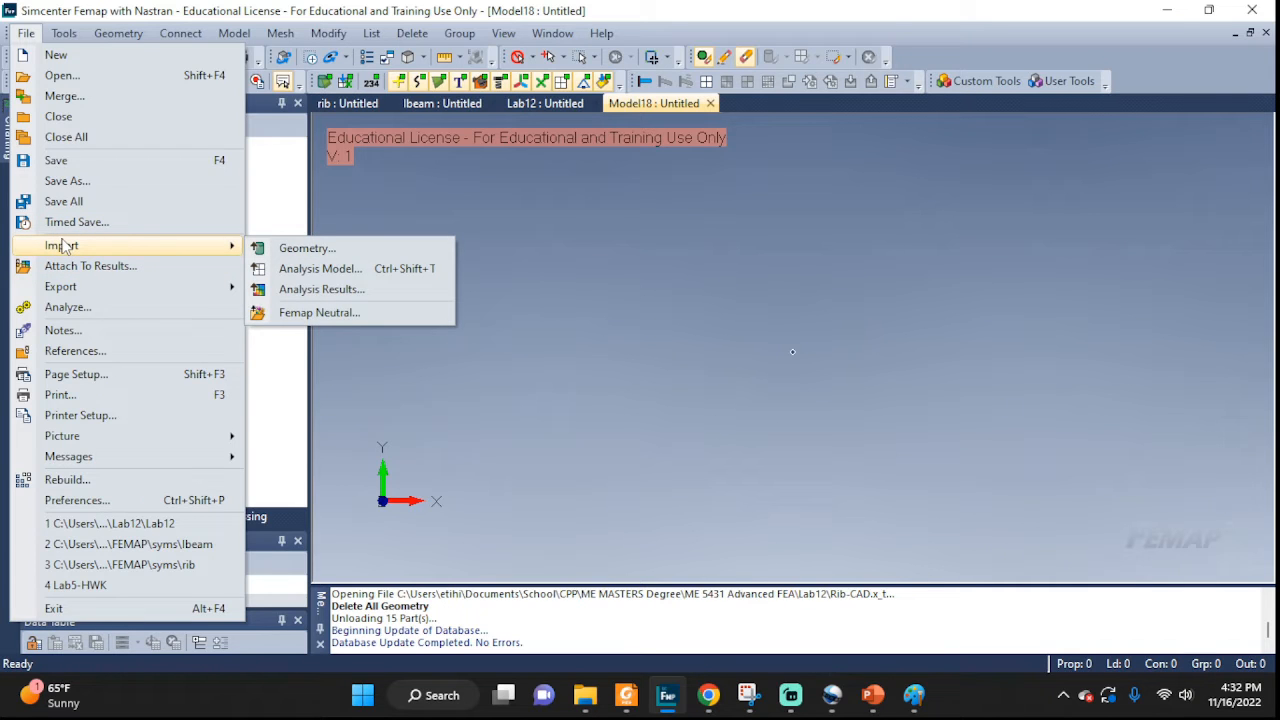
{"action": "left_click", "coordinate": [307, 247]}
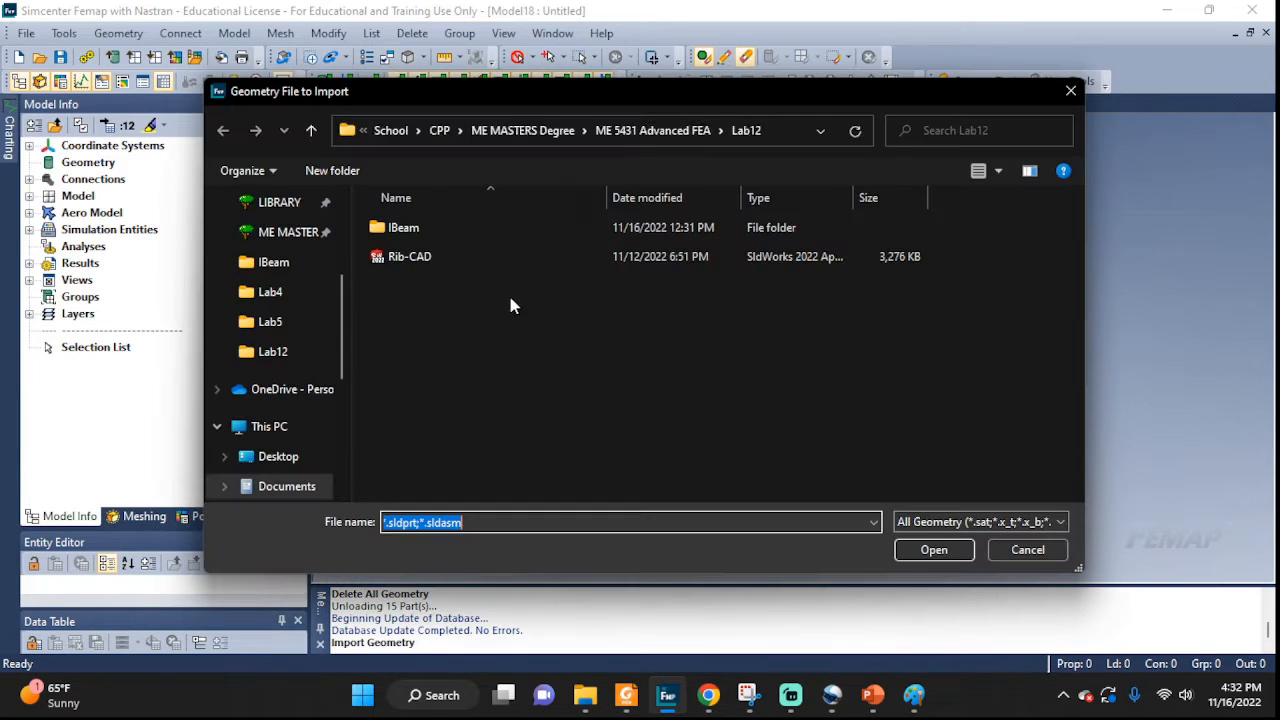
{"action": "left_click", "coordinate": [409, 256]}
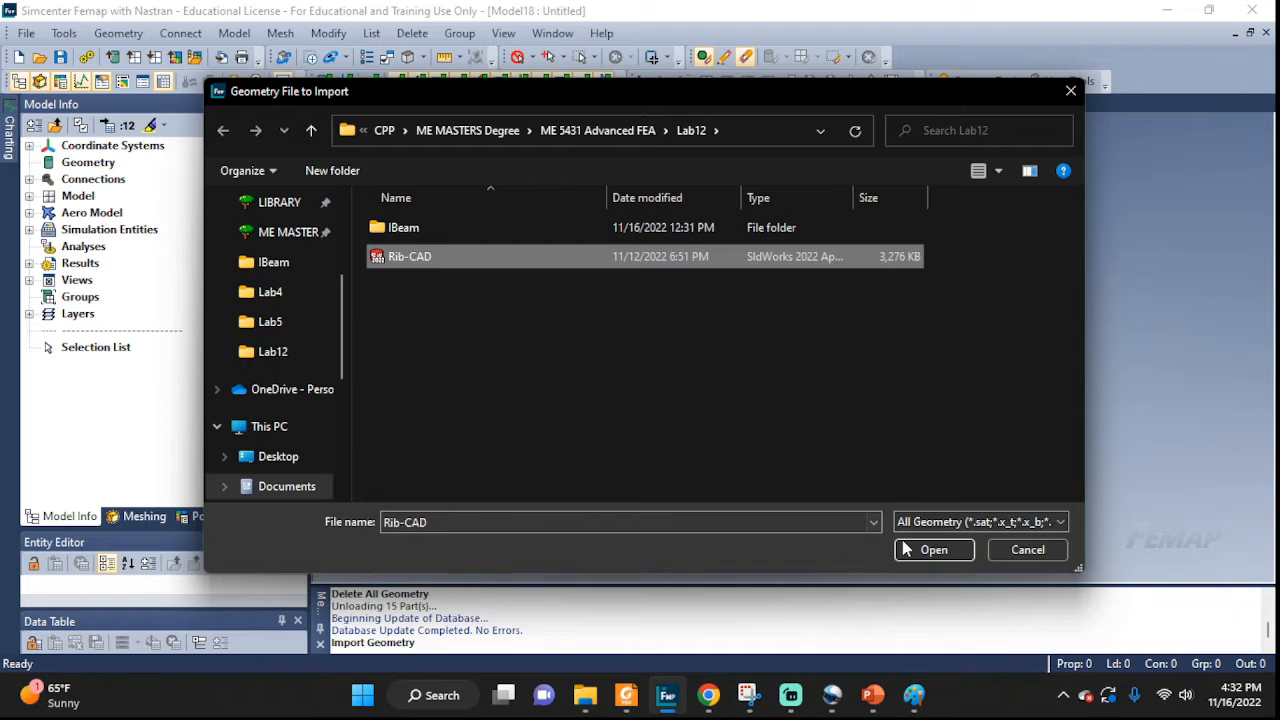
{"action": "left_click", "coordinate": [933, 549]}
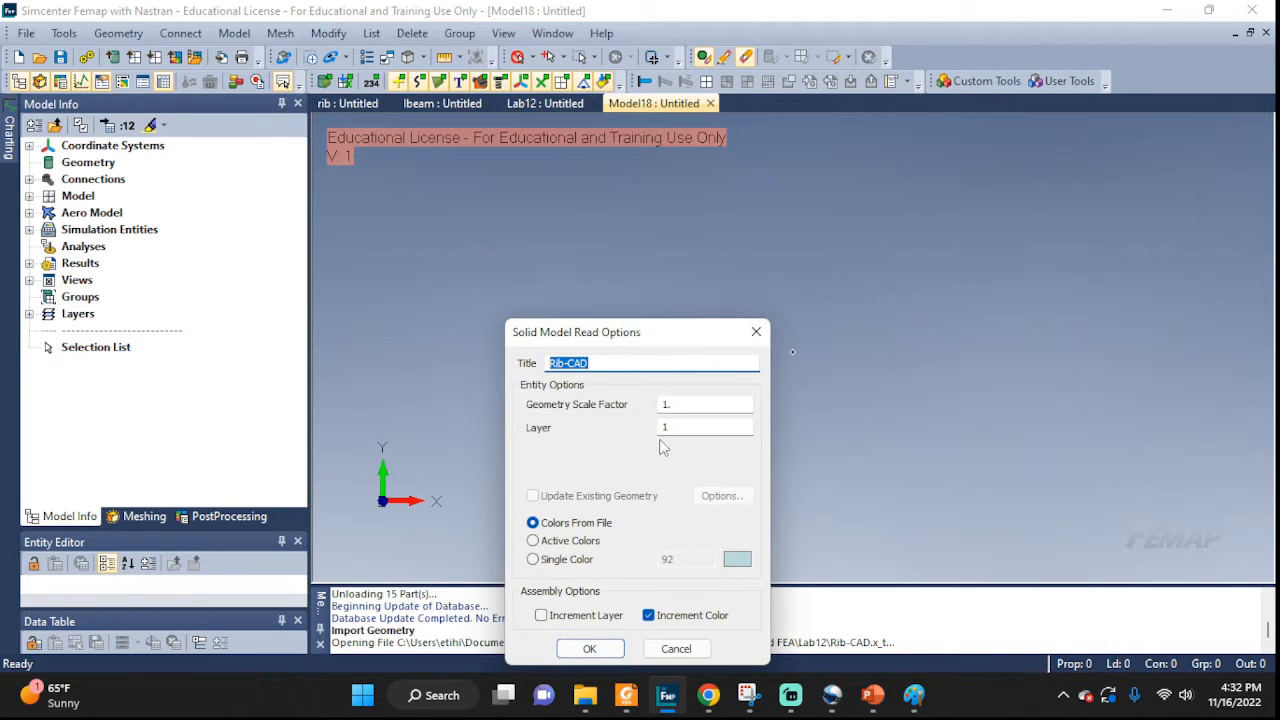
{"action": "left_click_drag", "start_coordinate": [576, 332], "coordinate": [555, 140]}
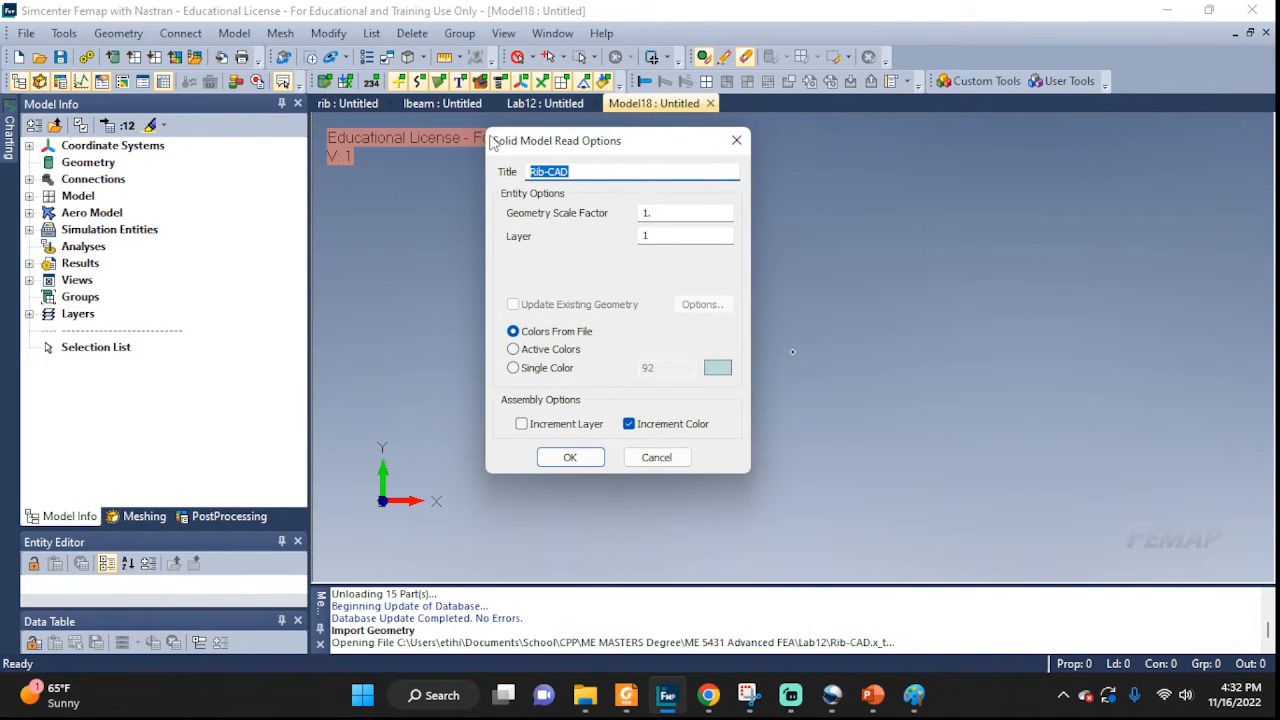
{"action": "mouse_move", "coordinate": [787, 255]}
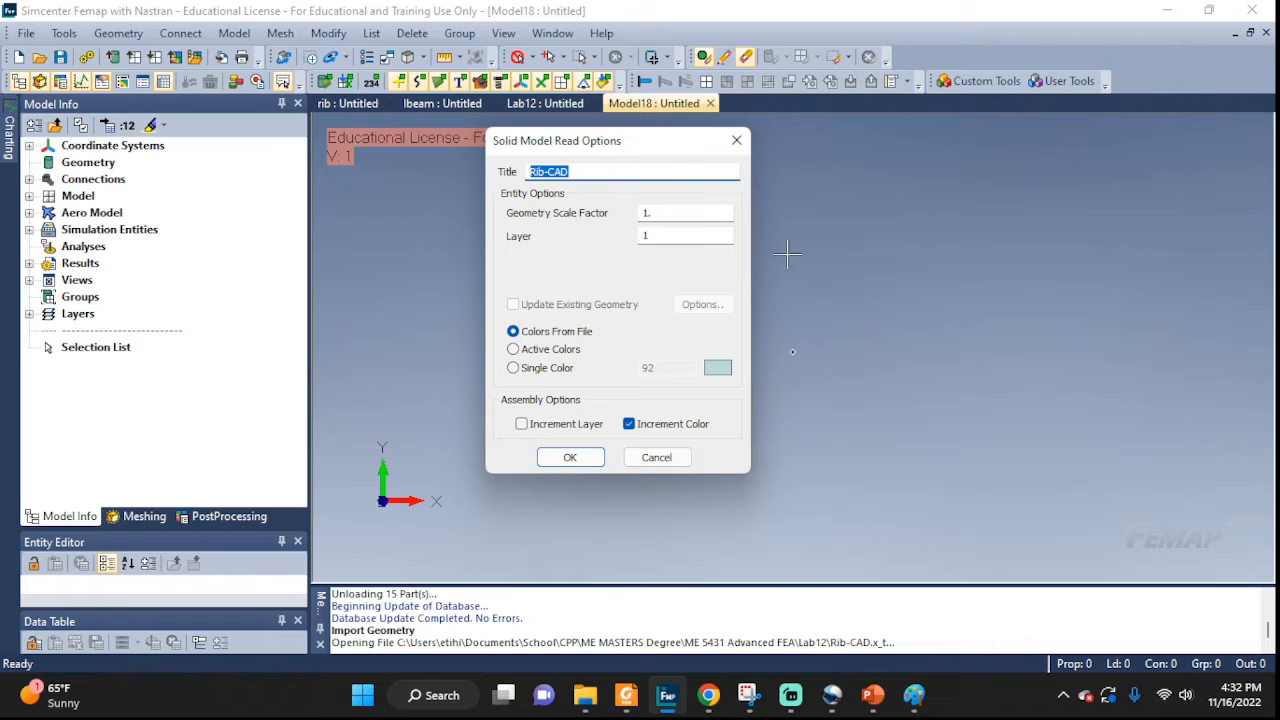
{"action": "mouse_move", "coordinate": [535, 222]}
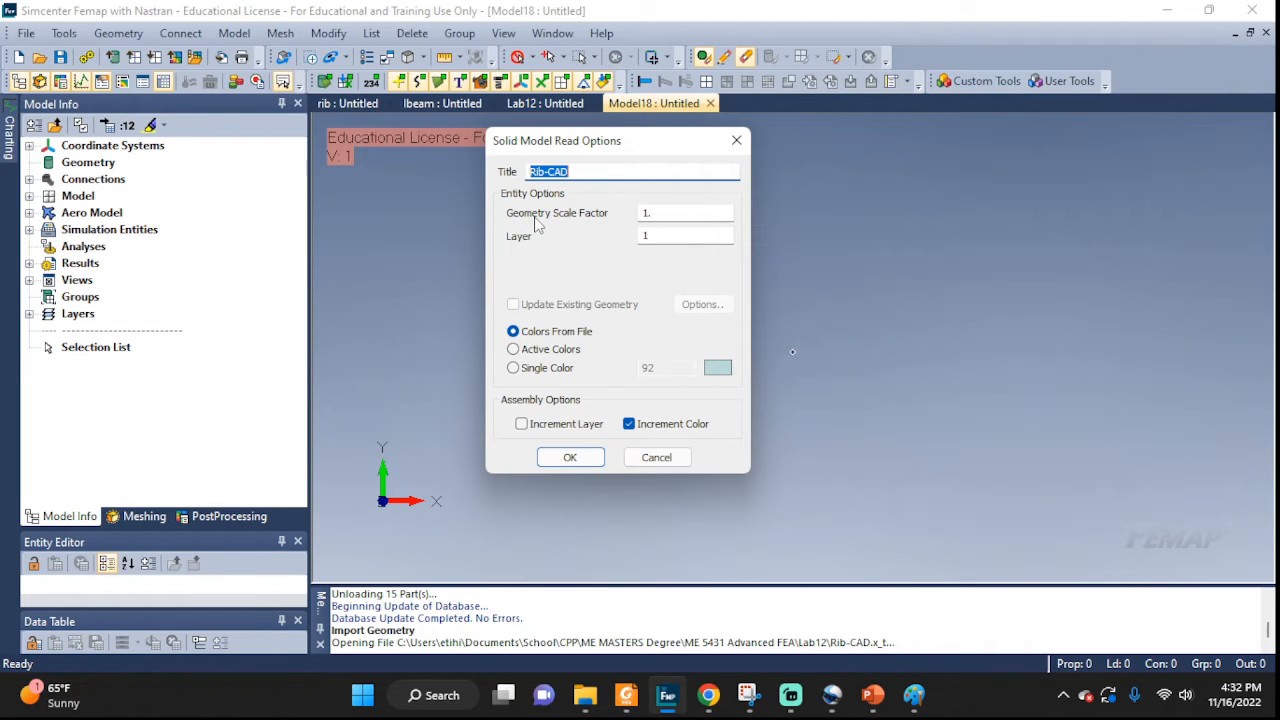
{"action": "mouse_move", "coordinate": [785, 230]}
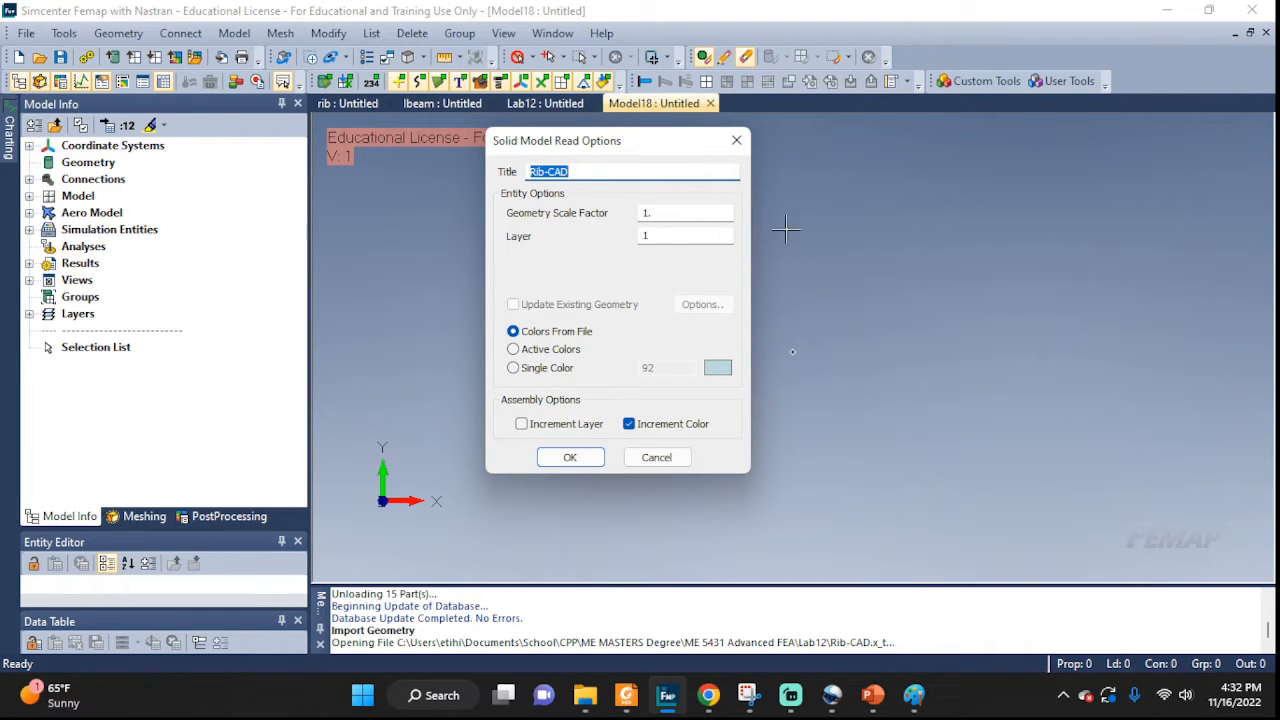
{"action": "left_click", "coordinate": [570, 457]}
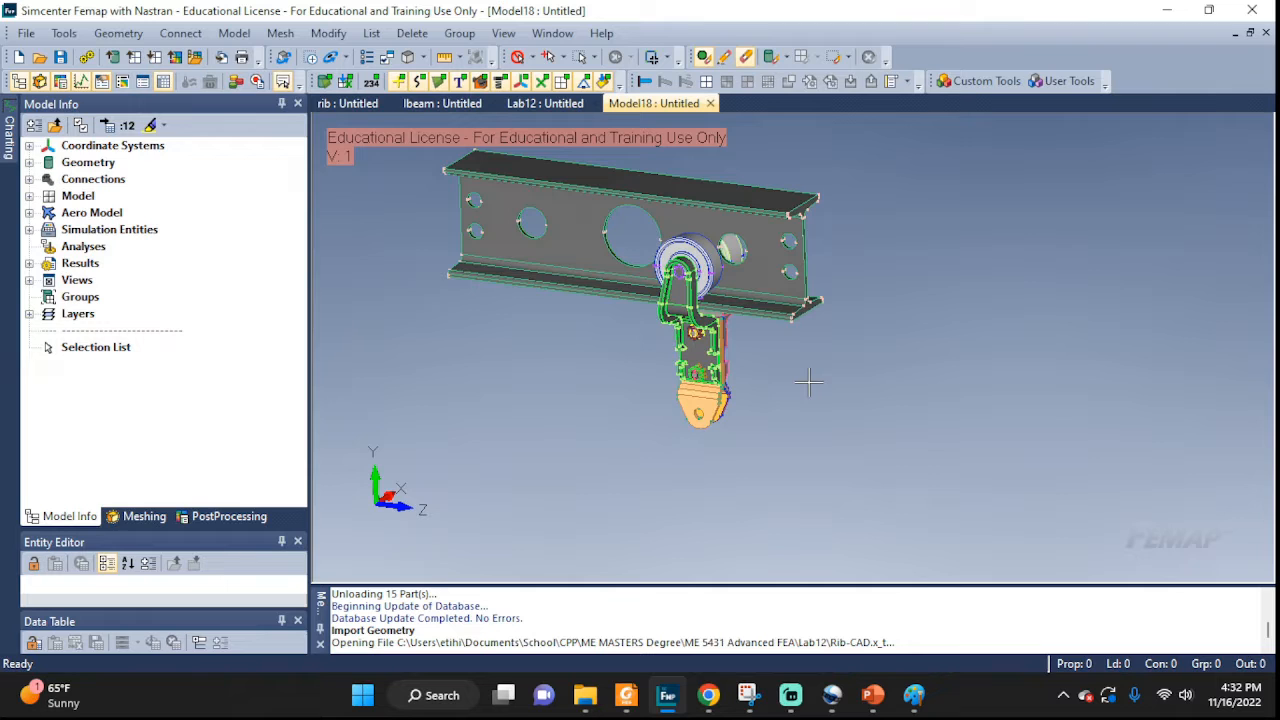
{"action": "left_click_drag", "start_coordinate": [700, 280], "coordinate": [800, 330]}
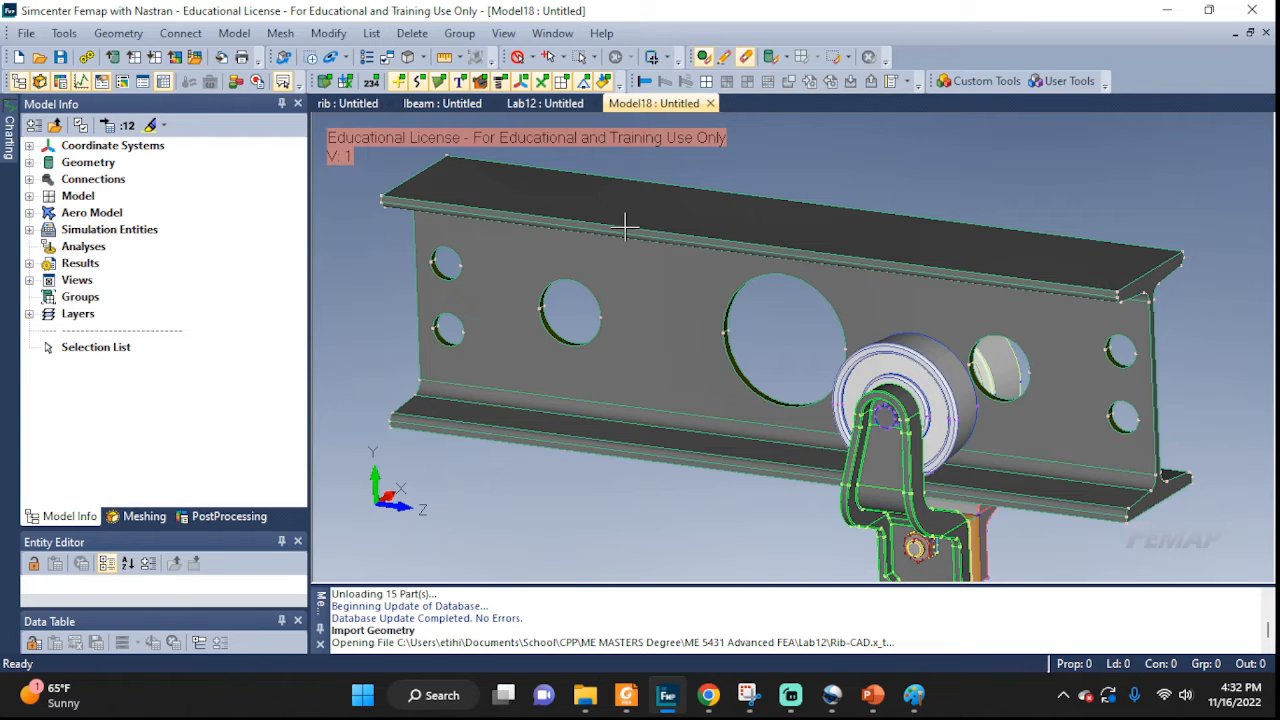
{"action": "mouse_move", "coordinate": [638, 245]}
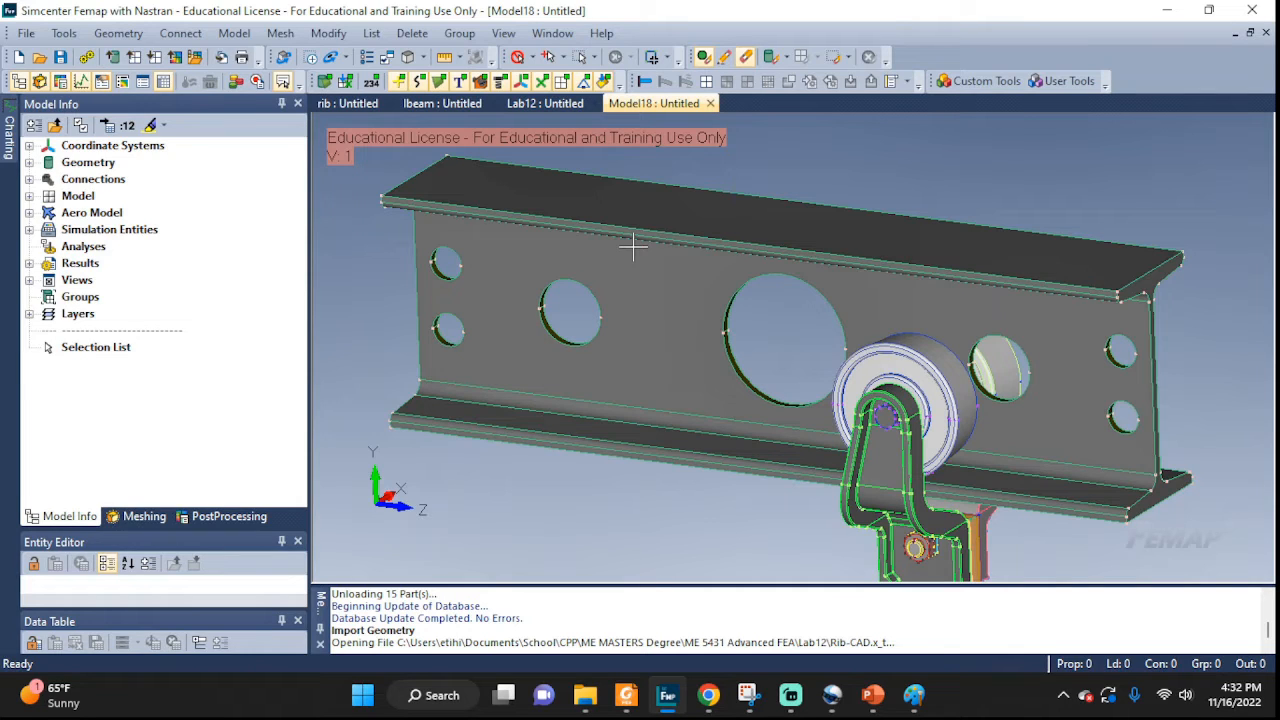
{"action": "mouse_move", "coordinate": [655, 323]}
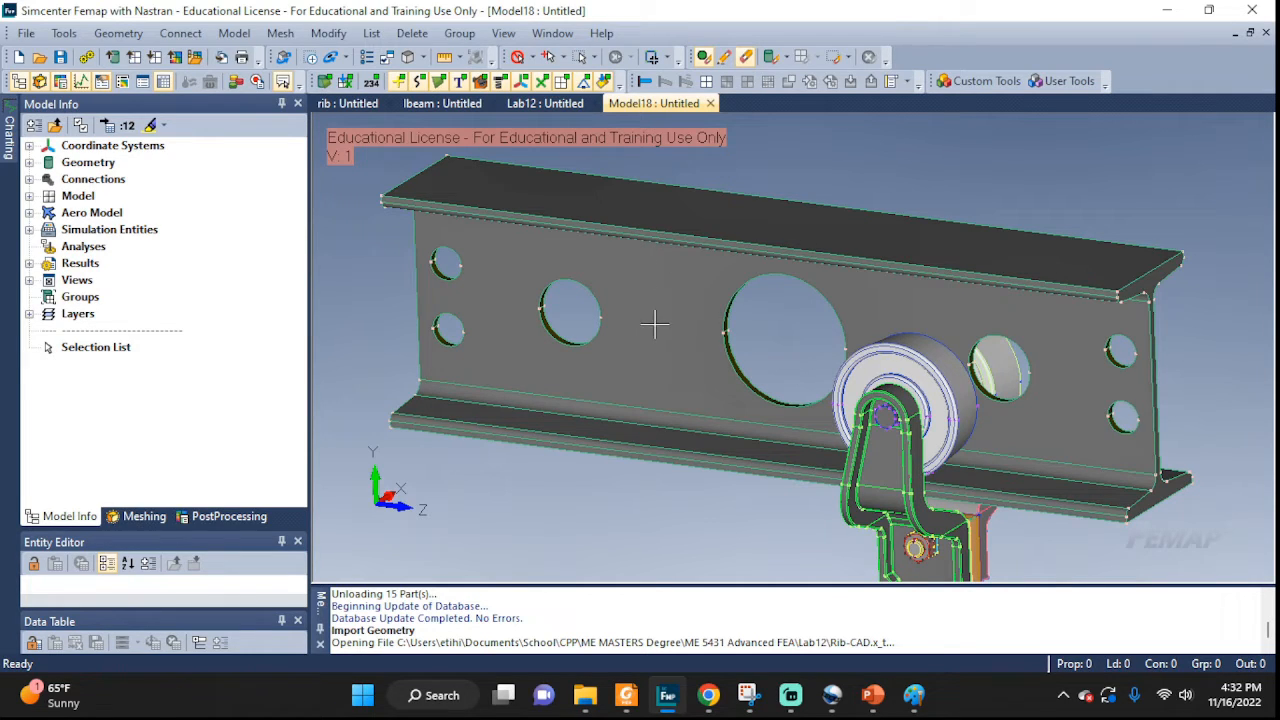
{"action": "mouse_move", "coordinate": [661, 315]}
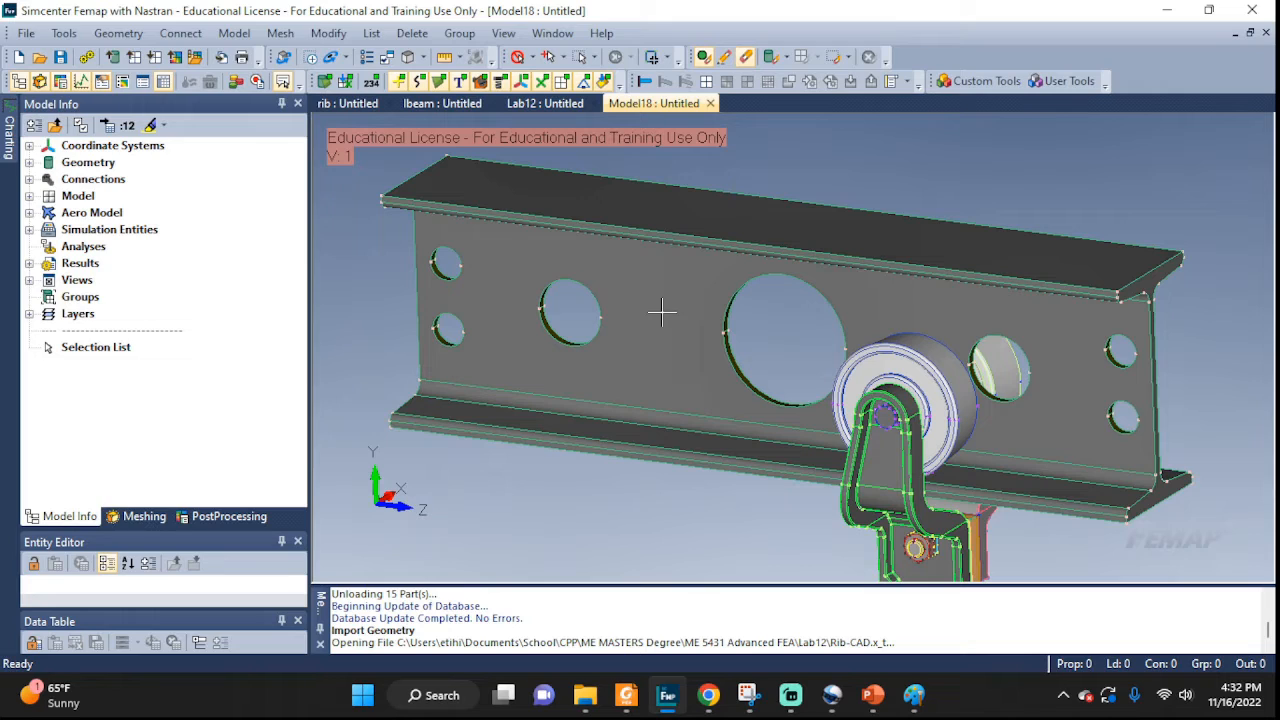
{"action": "mouse_move", "coordinate": [610, 205]}
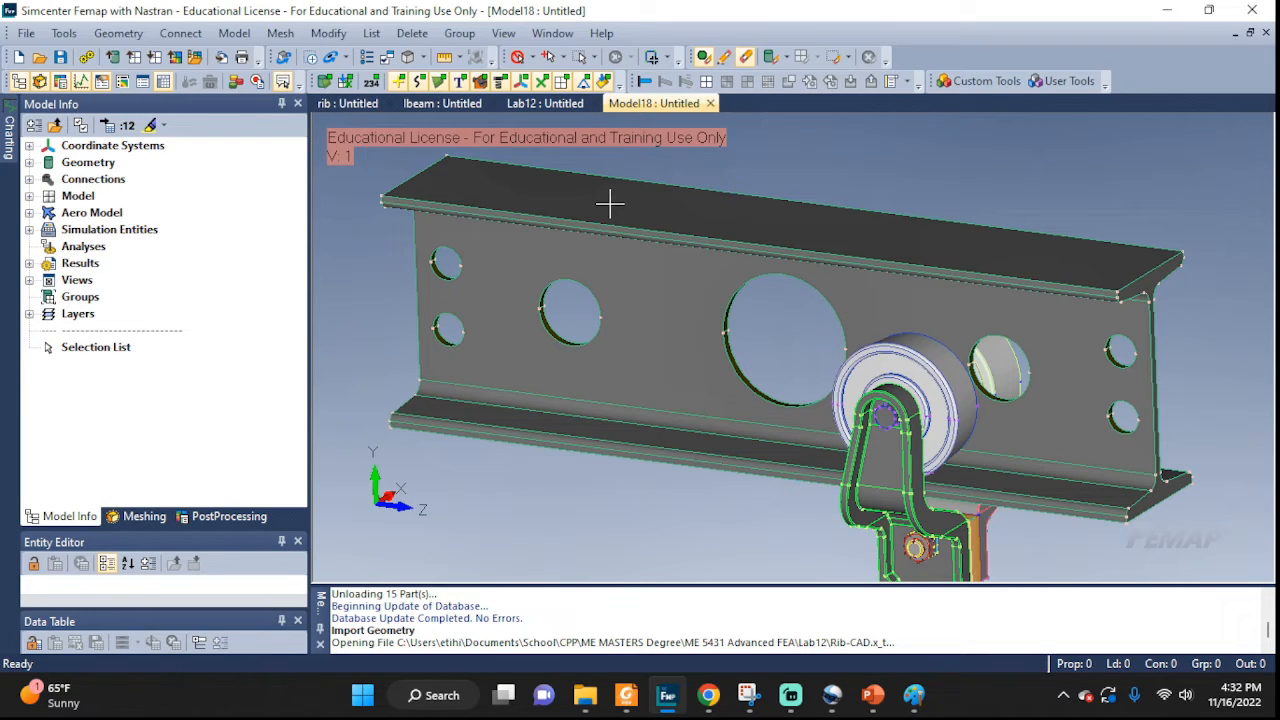
{"action": "mouse_move", "coordinate": [490, 205]}
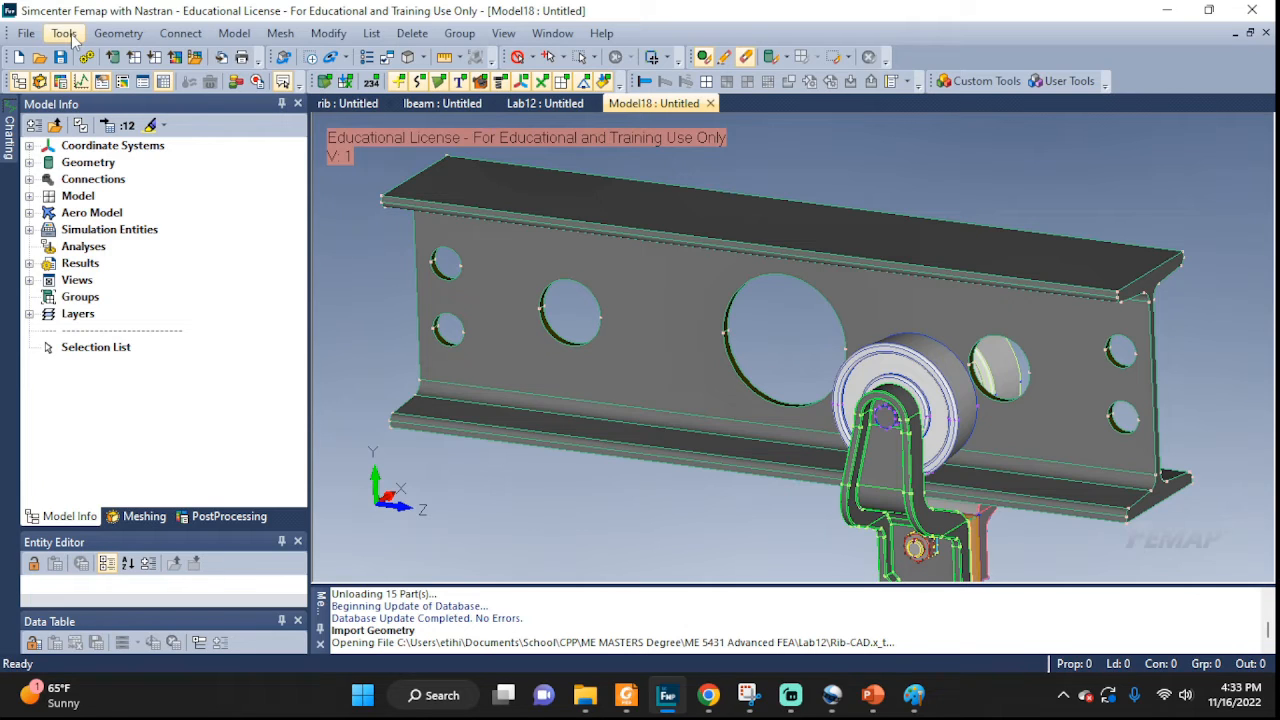
{"action": "mouse_move", "coordinate": [380, 192]}
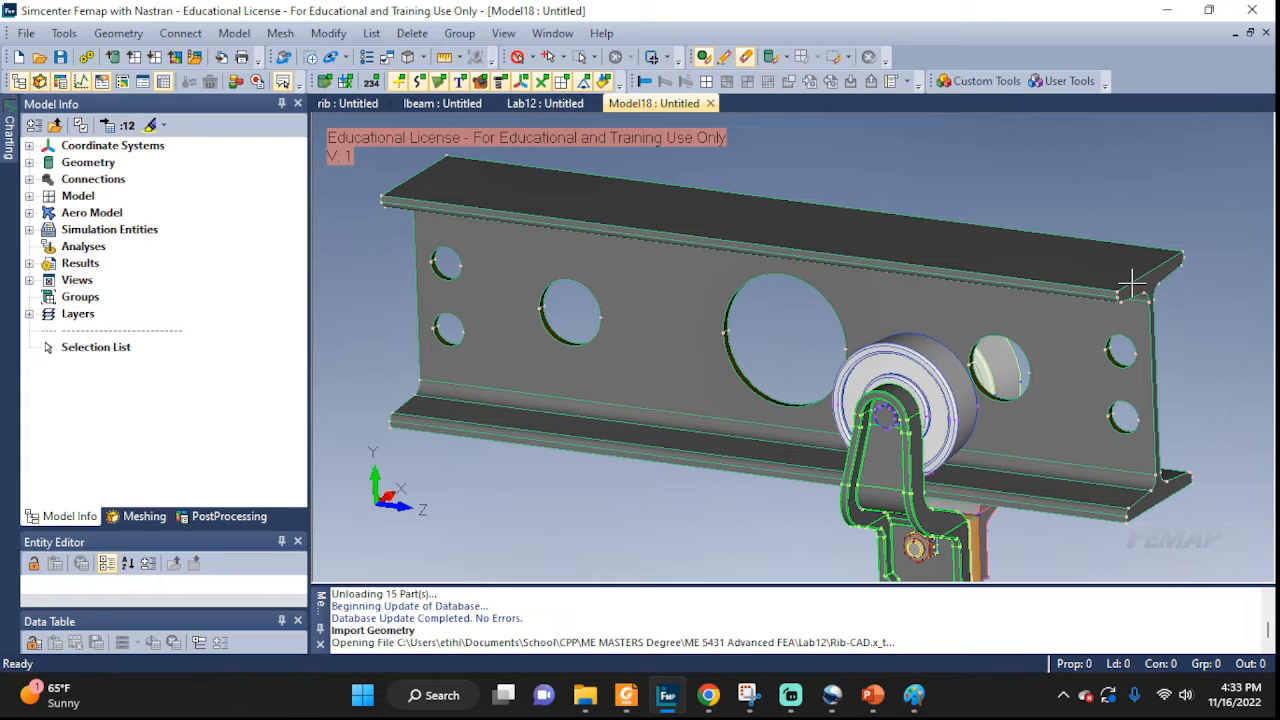
{"action": "mouse_move", "coordinate": [460, 220]}
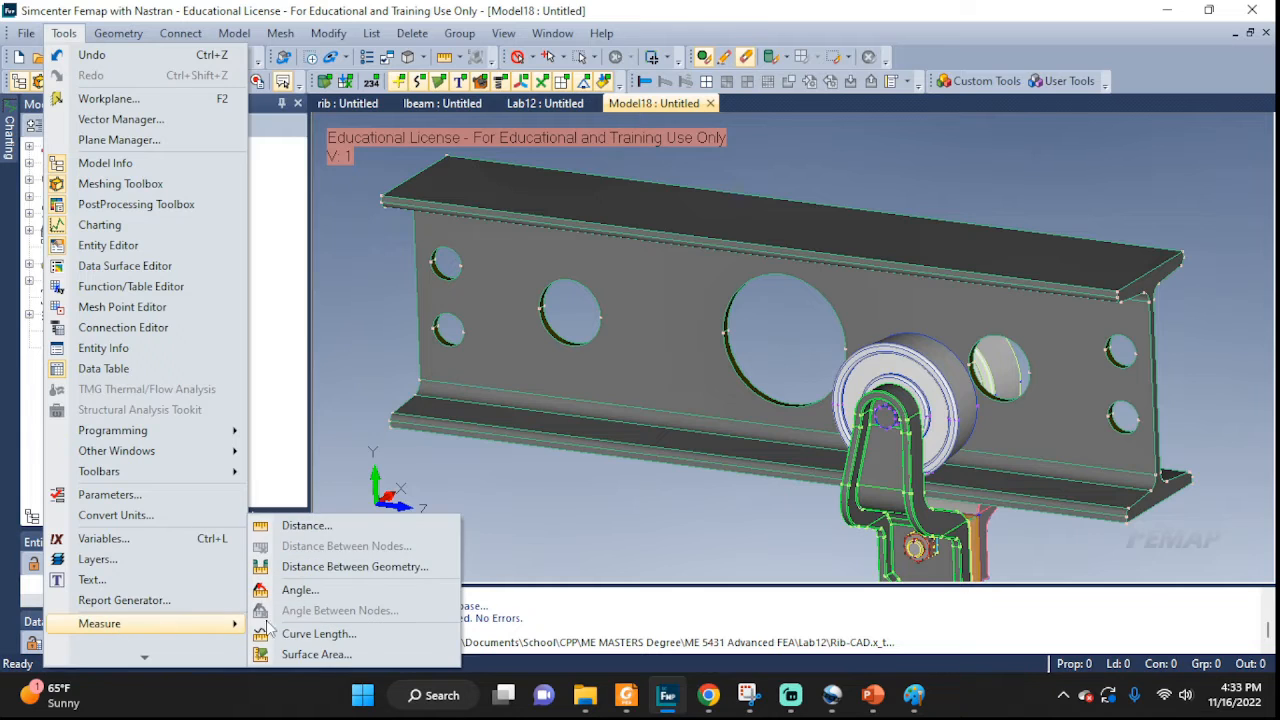
{"action": "mouse_move", "coordinate": [318, 633]}
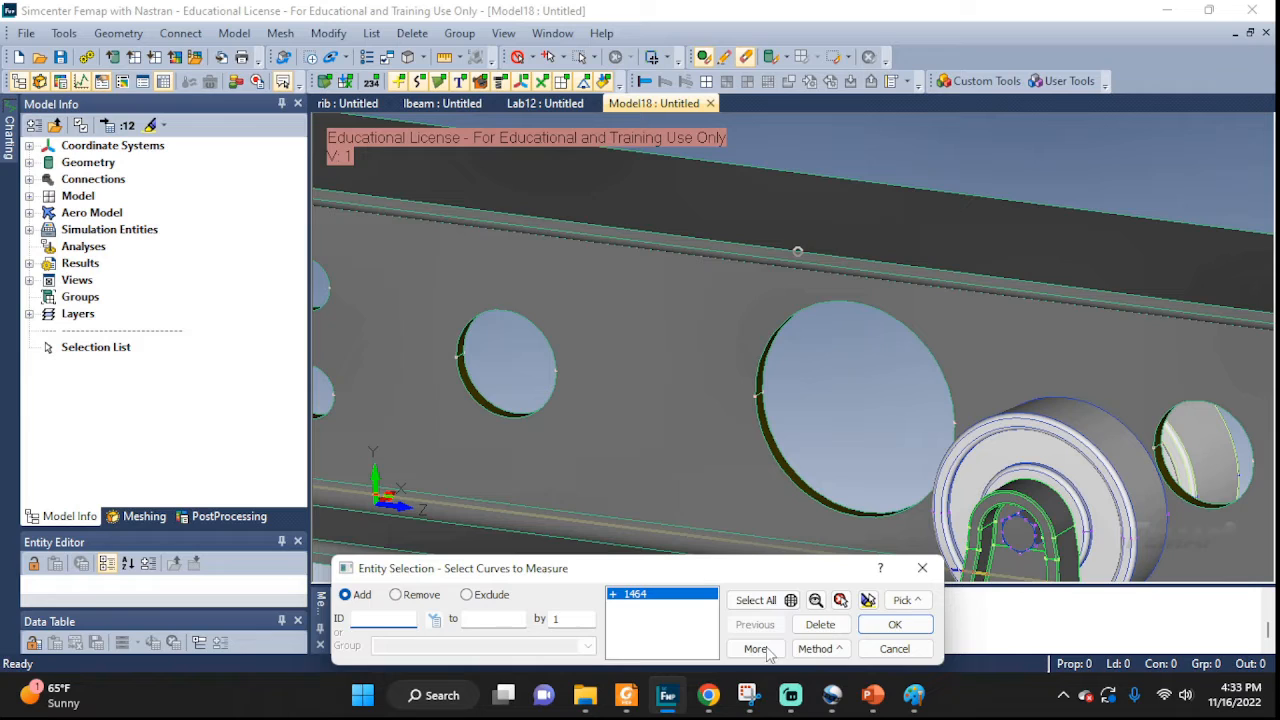
Measure the picked beam top edge, reading a length of 0.48
{"action": "left_click", "coordinate": [894, 624]}
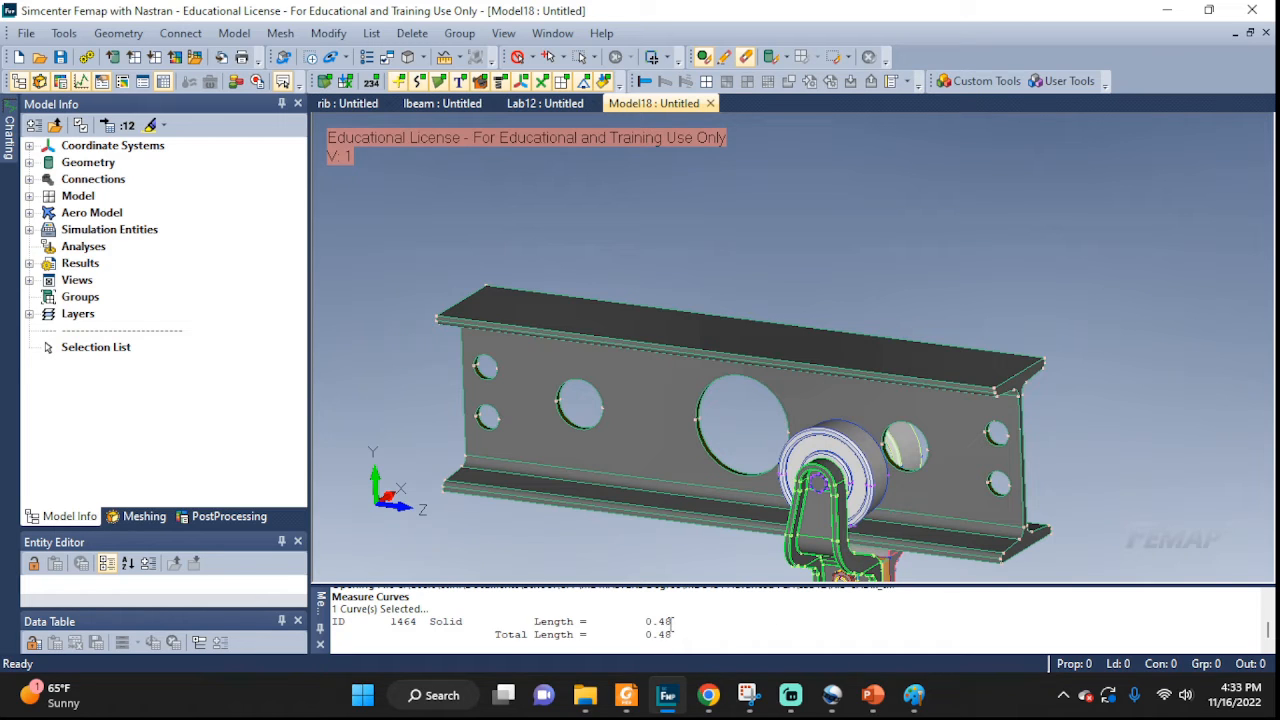
{"action": "mouse_move", "coordinate": [911, 695]}
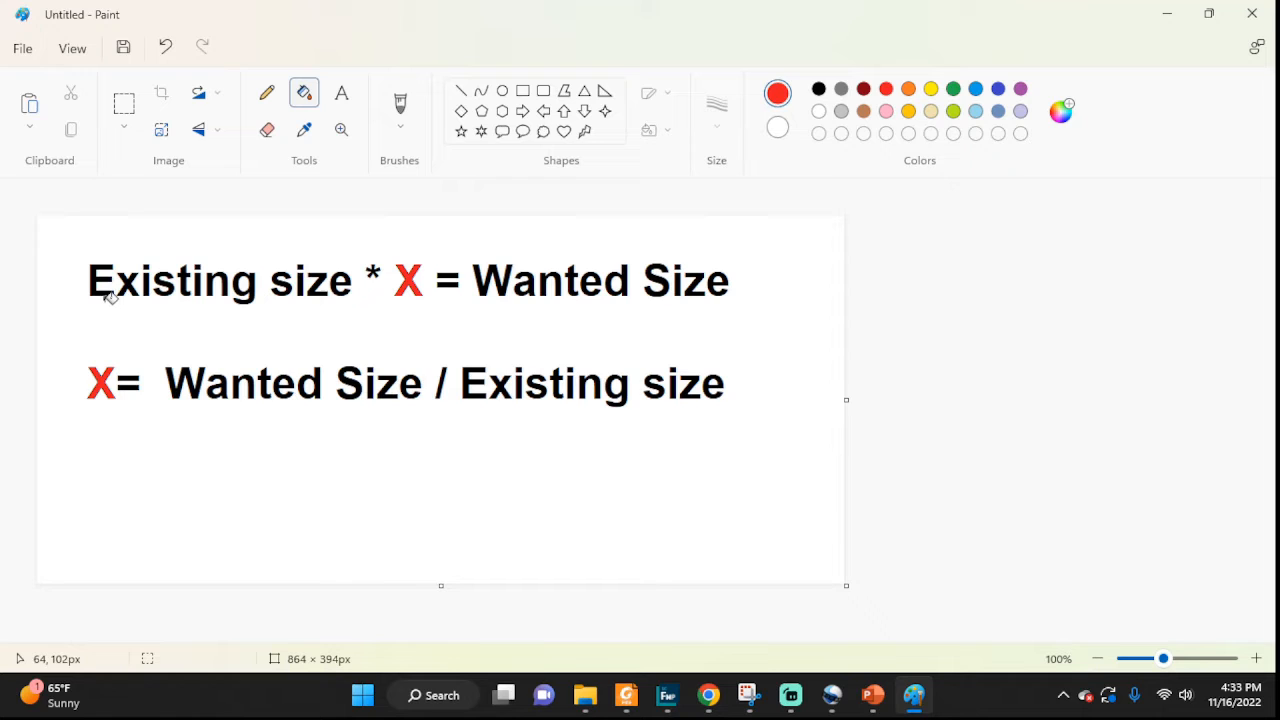
{"action": "mouse_move", "coordinate": [223, 281]}
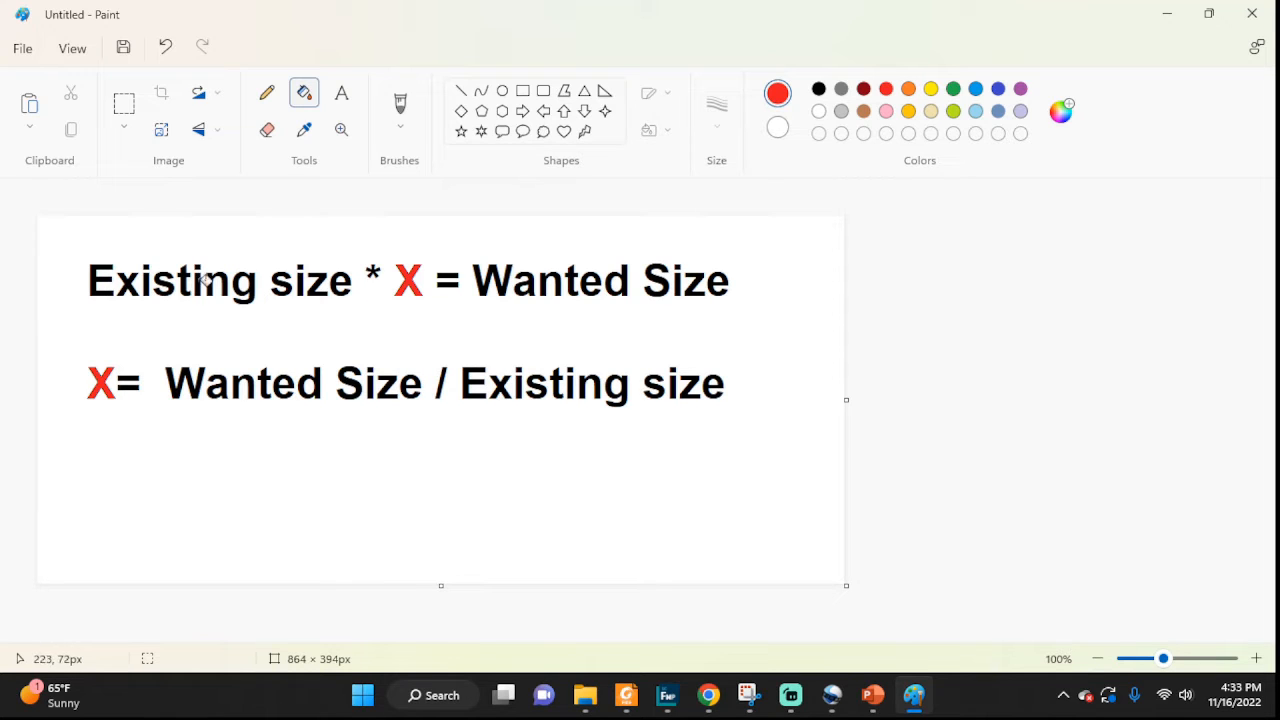
{"action": "mouse_move", "coordinate": [113, 281]}
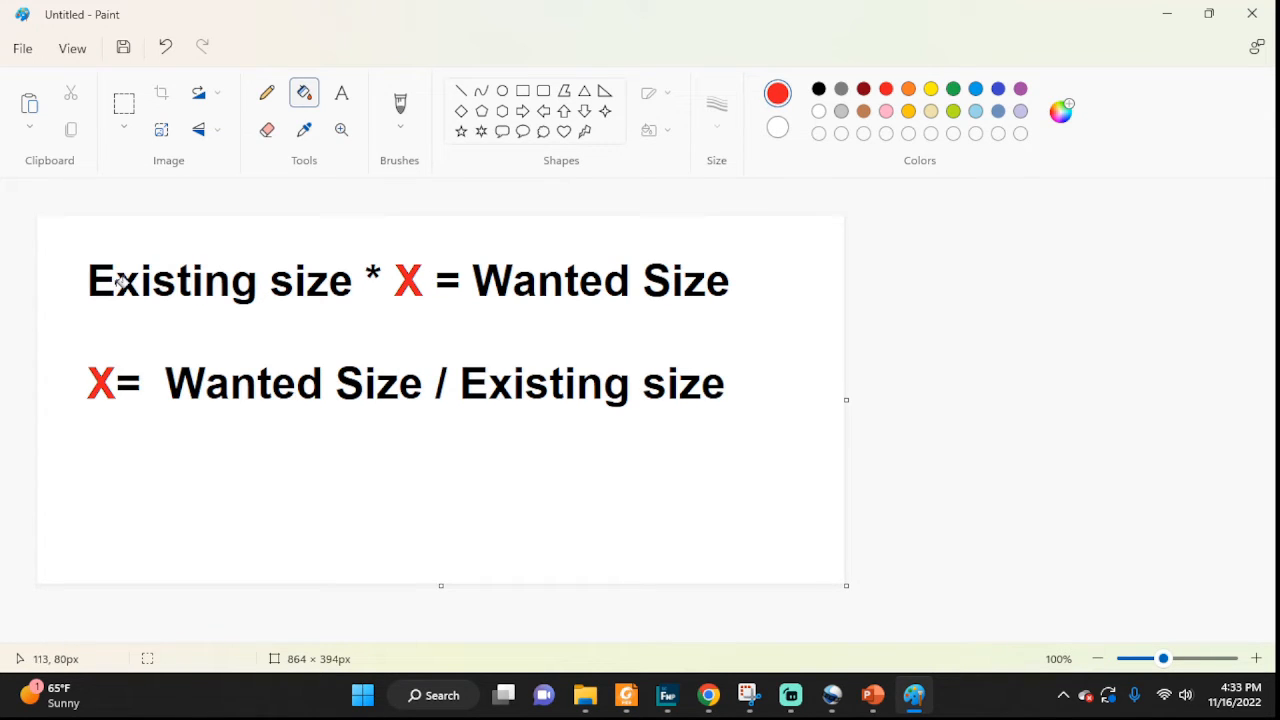
{"action": "mouse_move", "coordinate": [428, 281]}
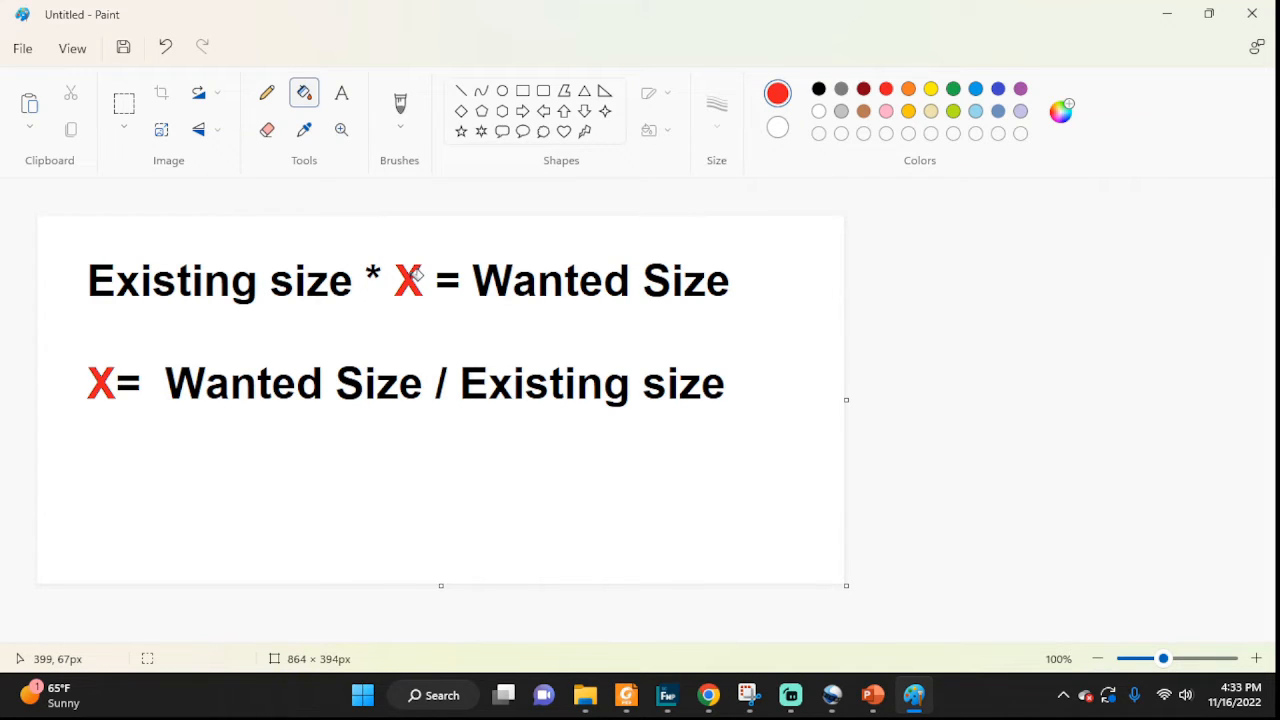
{"action": "mouse_move", "coordinate": [733, 288]}
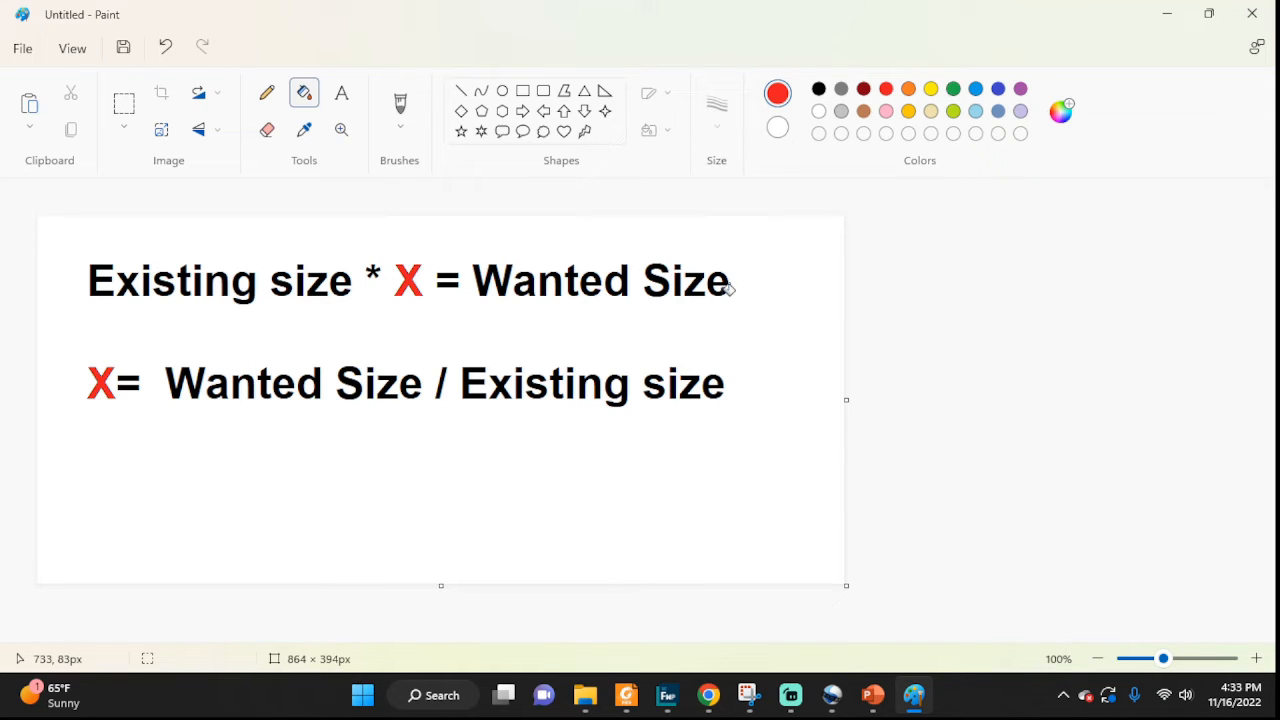
{"action": "mouse_move", "coordinate": [620, 265]}
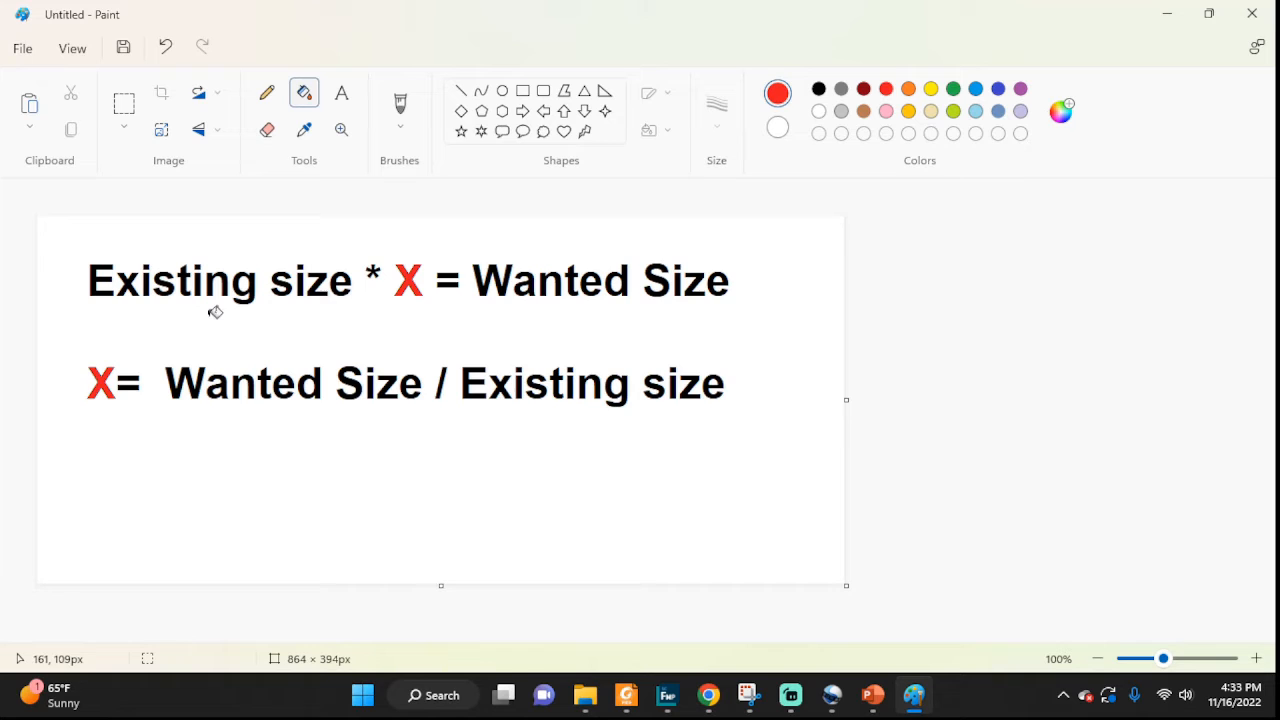
{"action": "mouse_move", "coordinate": [240, 310]}
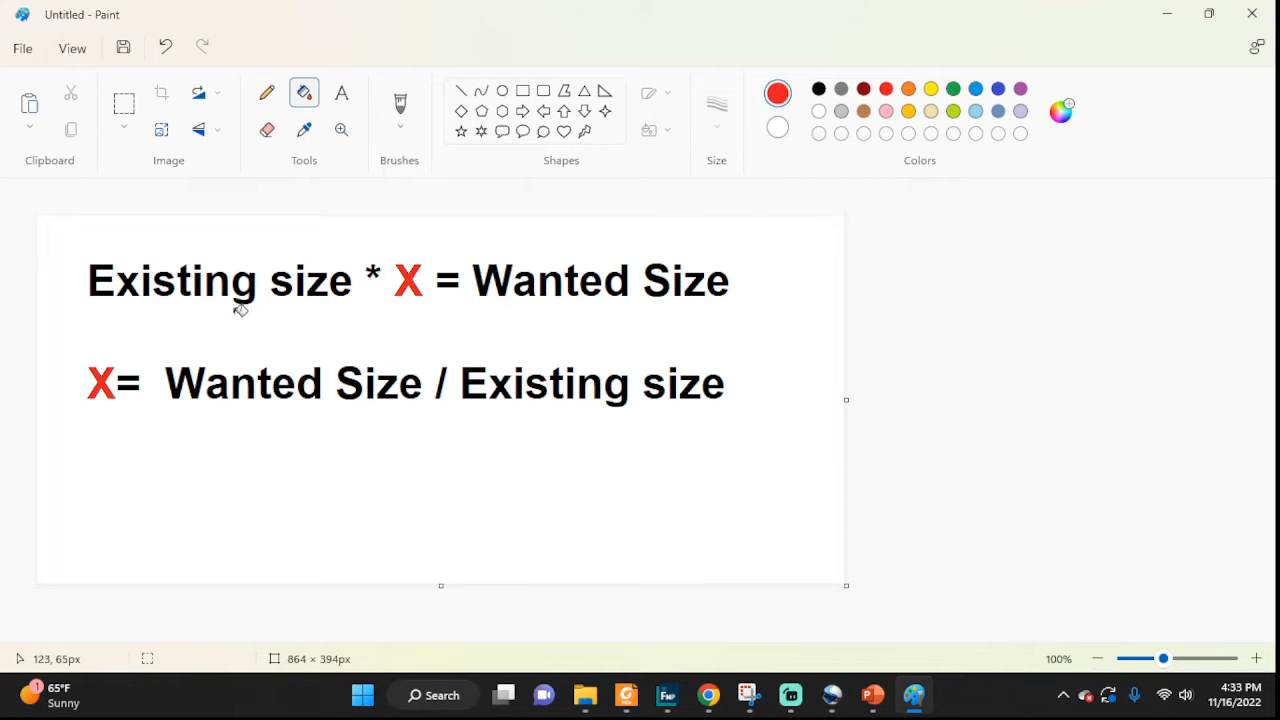
{"action": "mouse_move", "coordinate": [177, 384]}
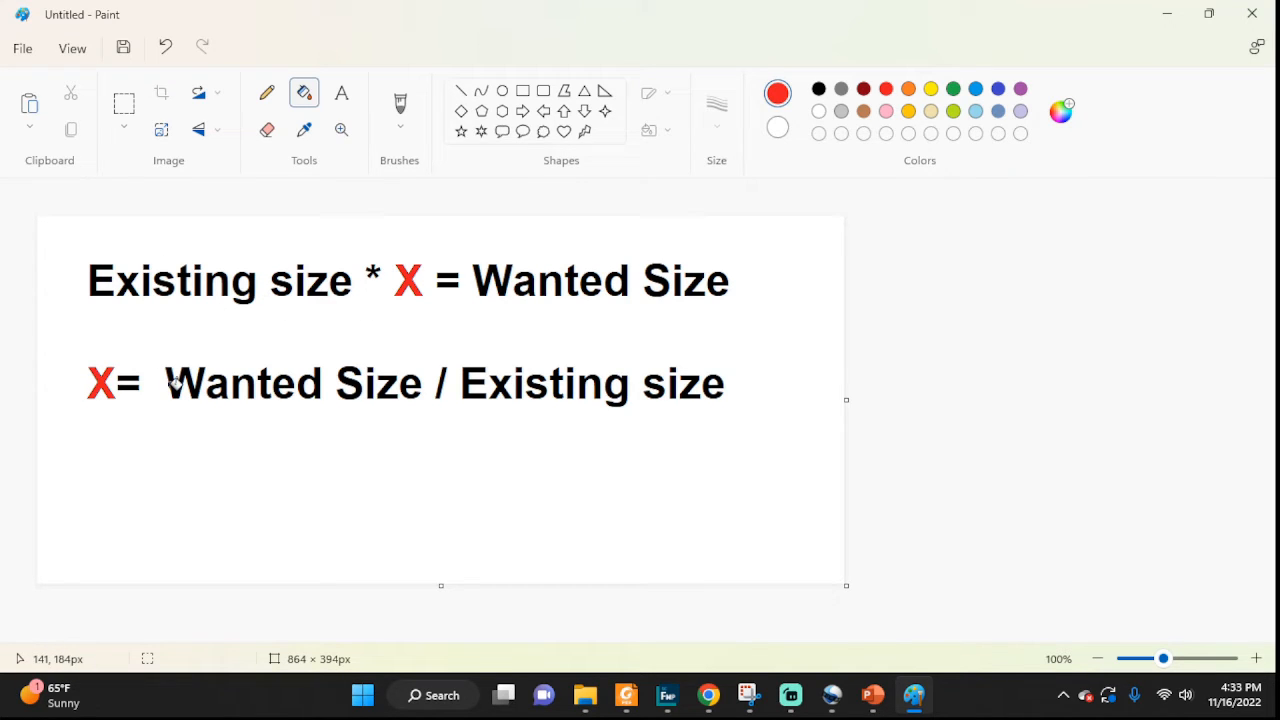
{"action": "mouse_move", "coordinate": [340, 388]}
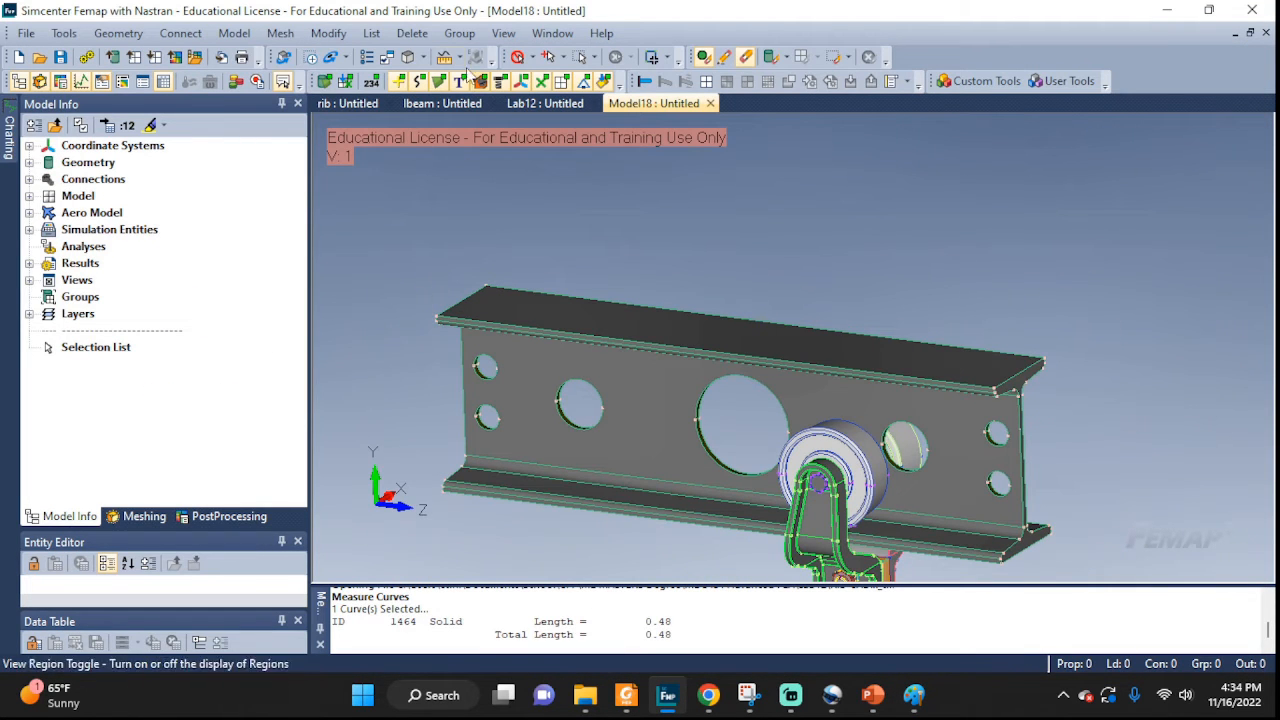
Delete all geometry from the model, confirming with Yes
{"action": "left_click", "coordinate": [411, 33]}
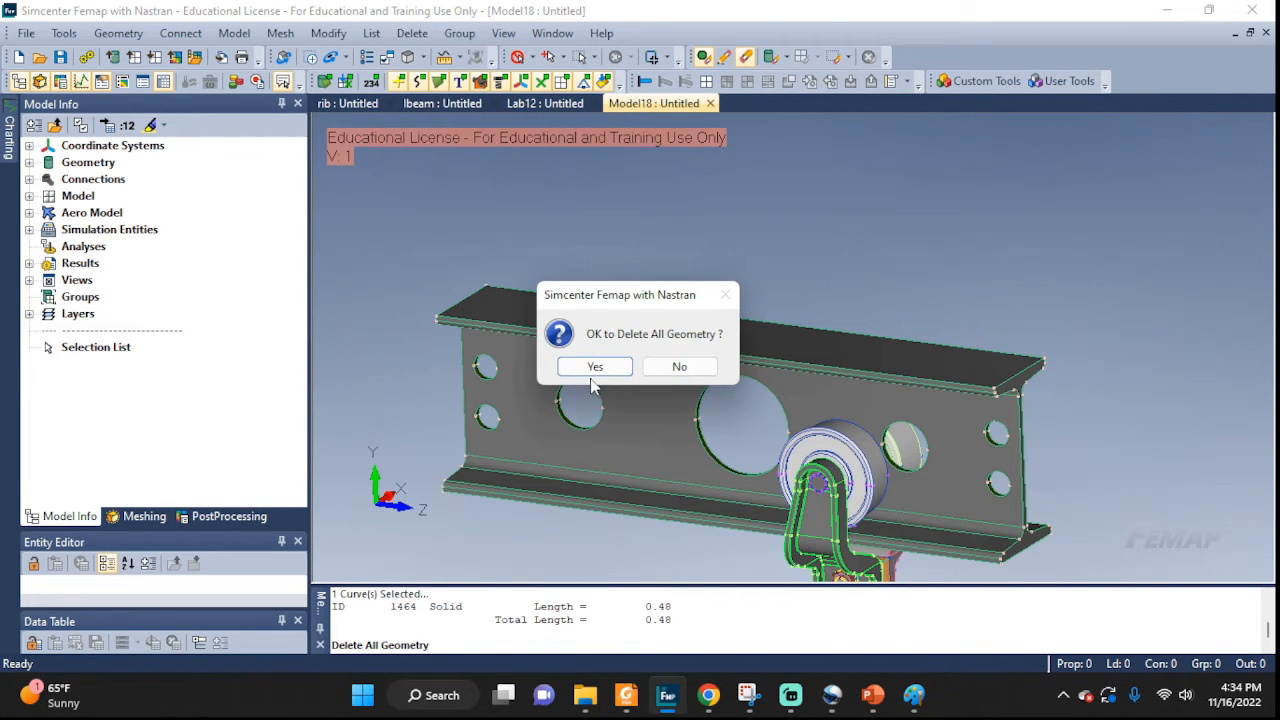
{"action": "left_click", "coordinate": [594, 366]}
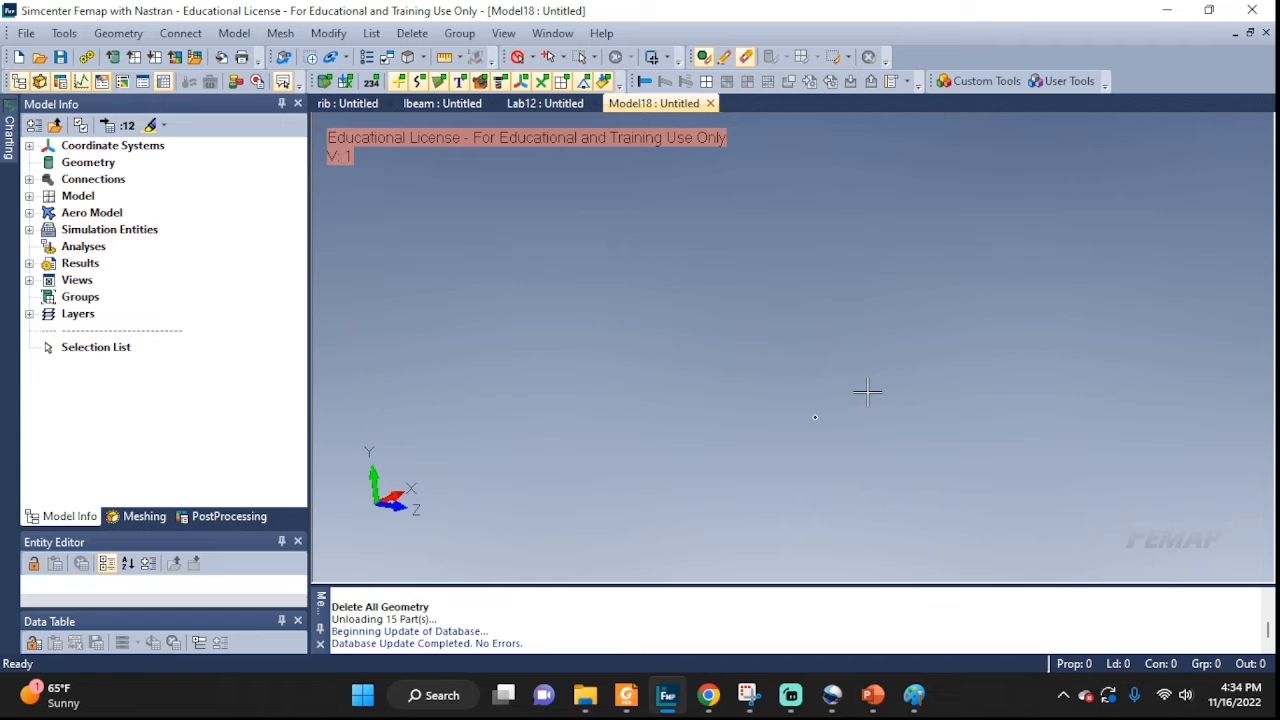
{"action": "left_click", "coordinate": [26, 33]}
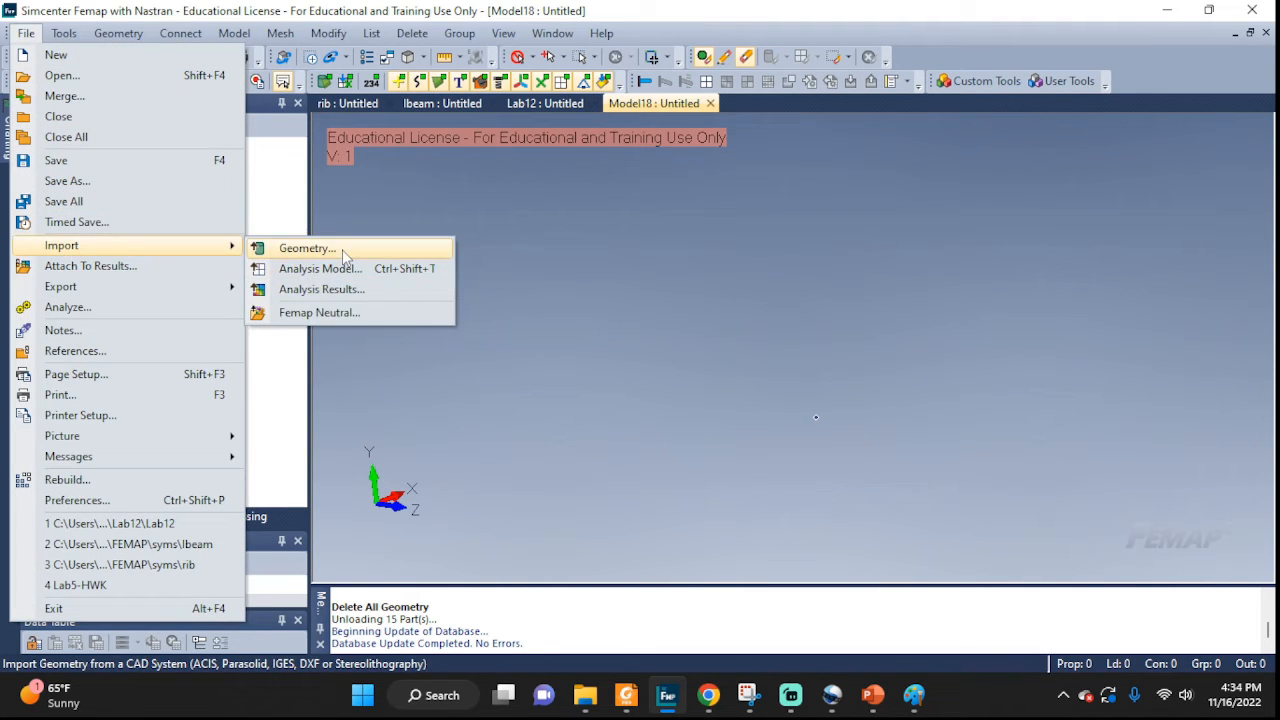
Import Rib-CAD again with Geometry Scale Factor 62.5
{"action": "left_click", "coordinate": [307, 248]}
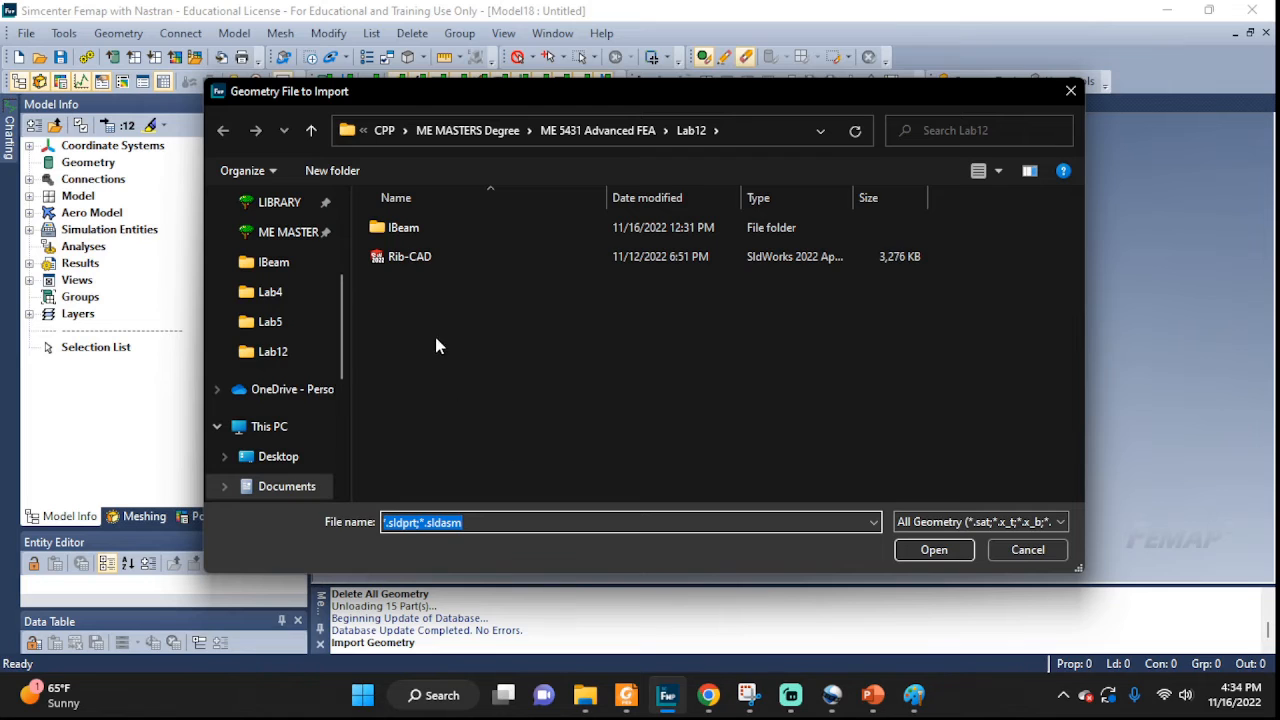
{"action": "left_click", "coordinate": [933, 549]}
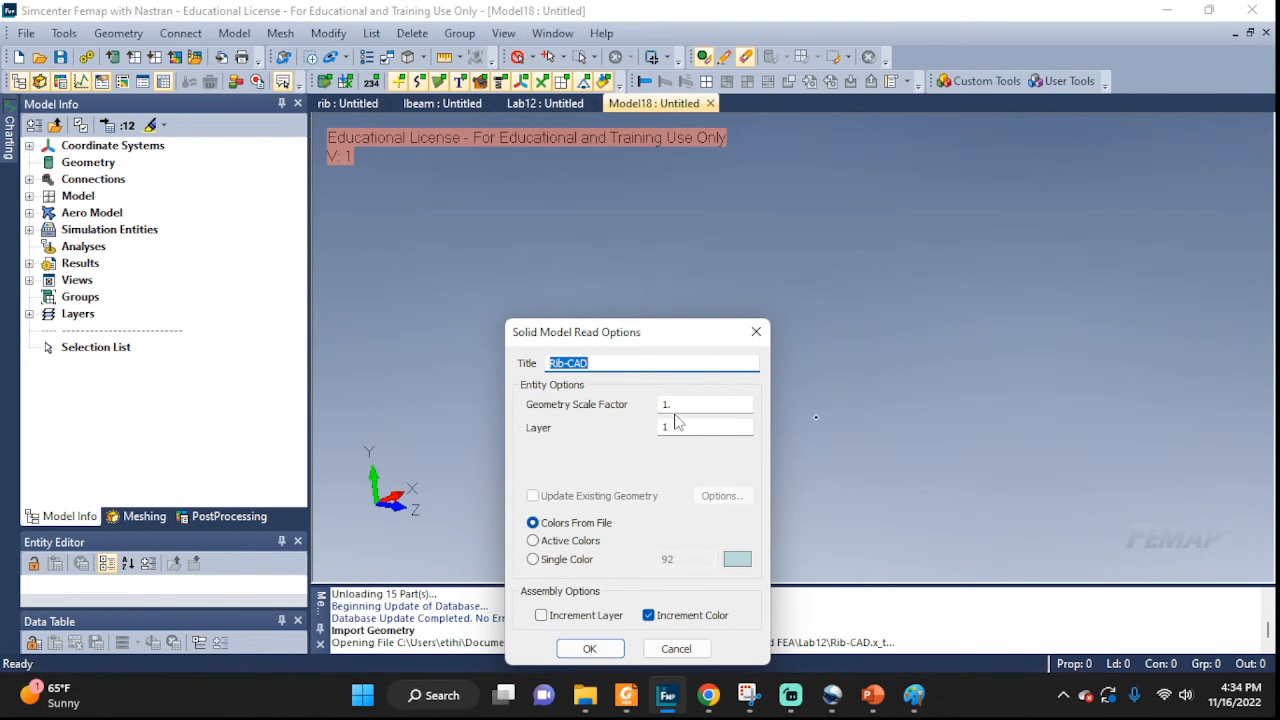
{"action": "left_click", "coordinate": [705, 404]}
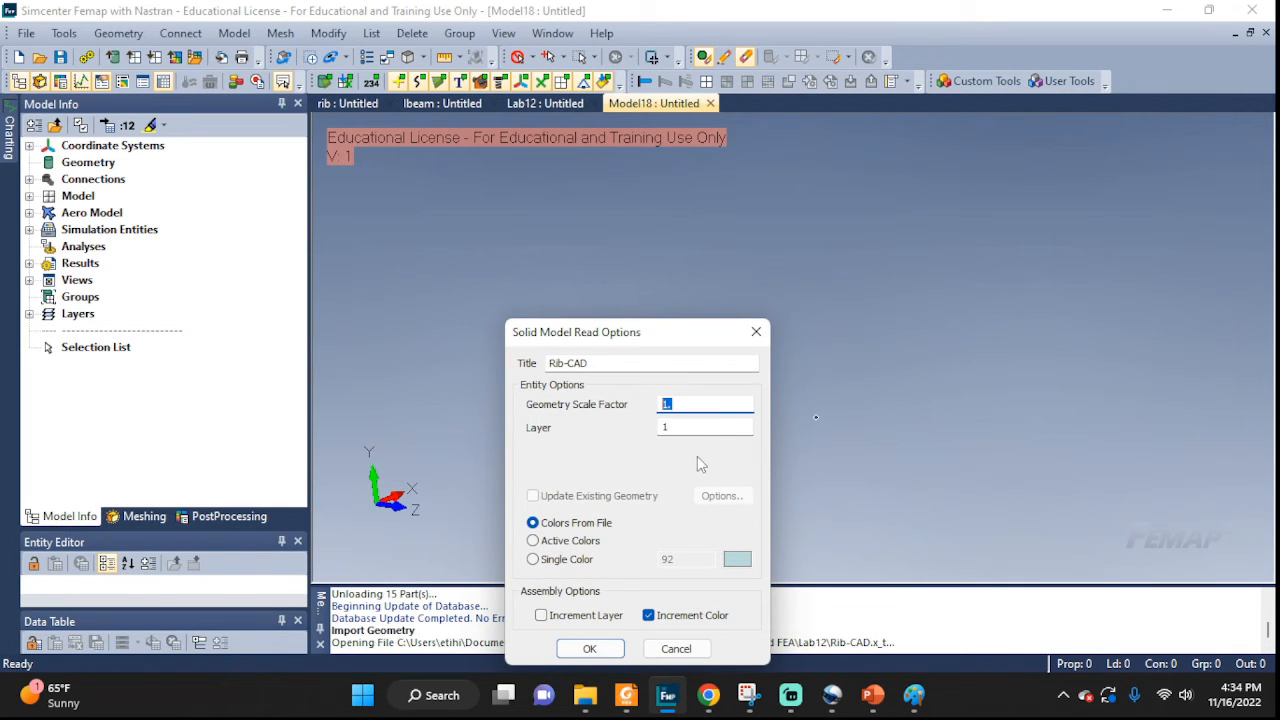
{"action": "type", "text": "62"}
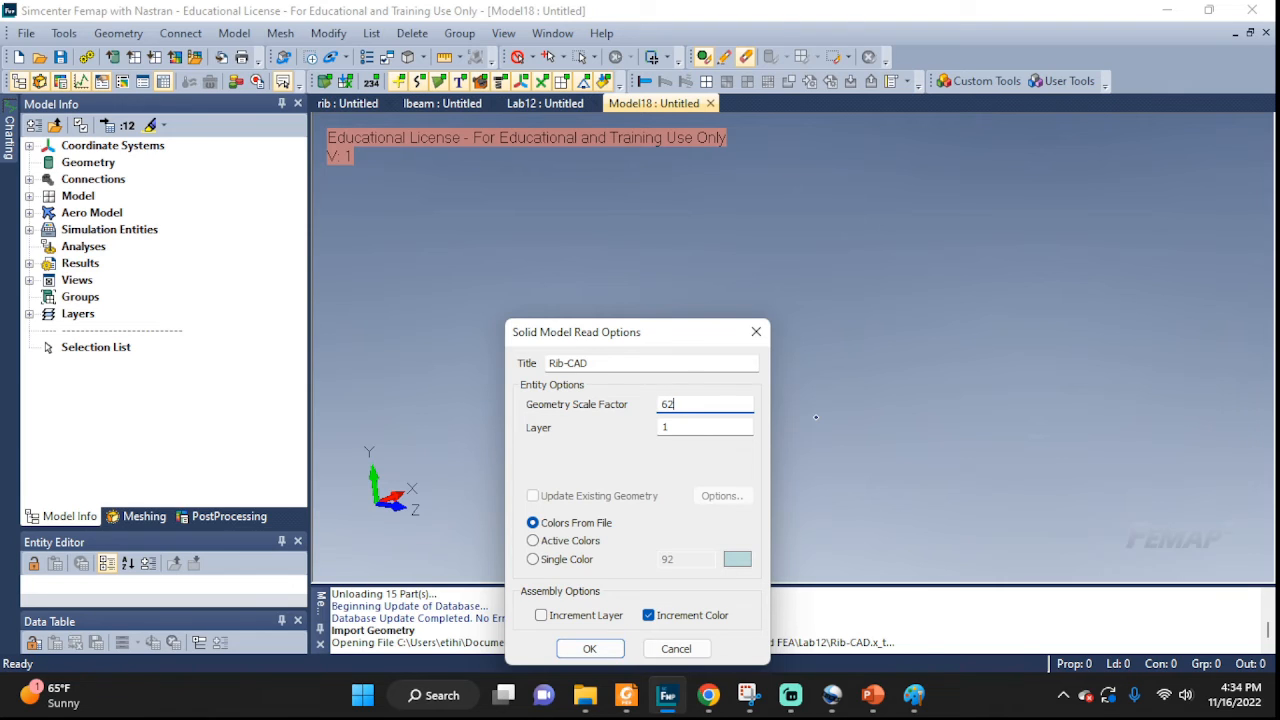
{"action": "type", "text": ".5"}
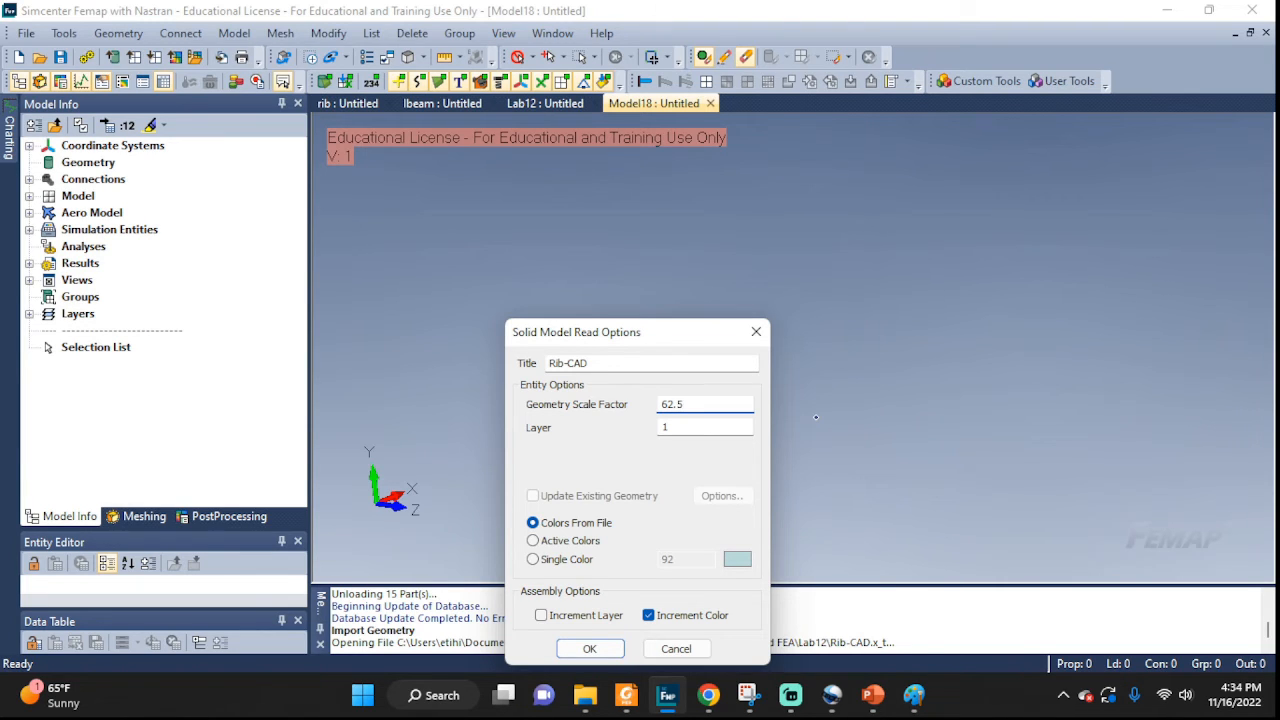
{"action": "left_click", "coordinate": [589, 648]}
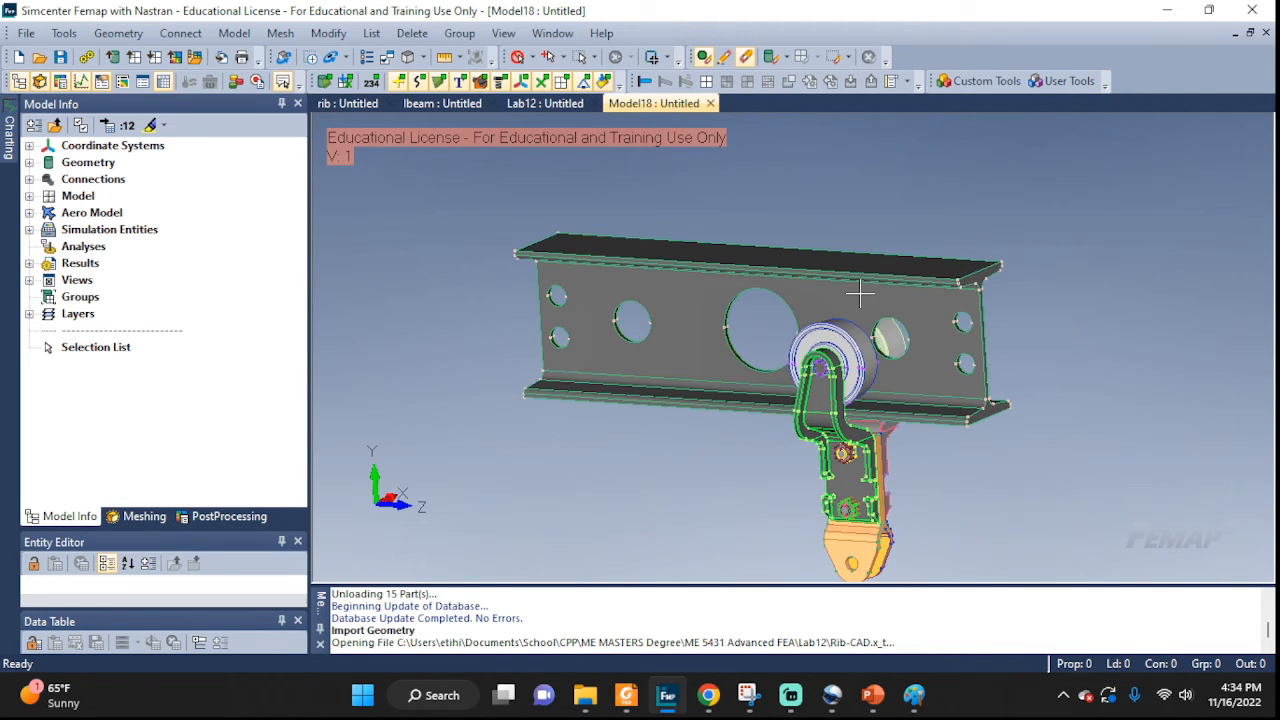
Measure curve 1464, reading a length of 30, then rotate the view
{"action": "left_click", "coordinate": [63, 33]}
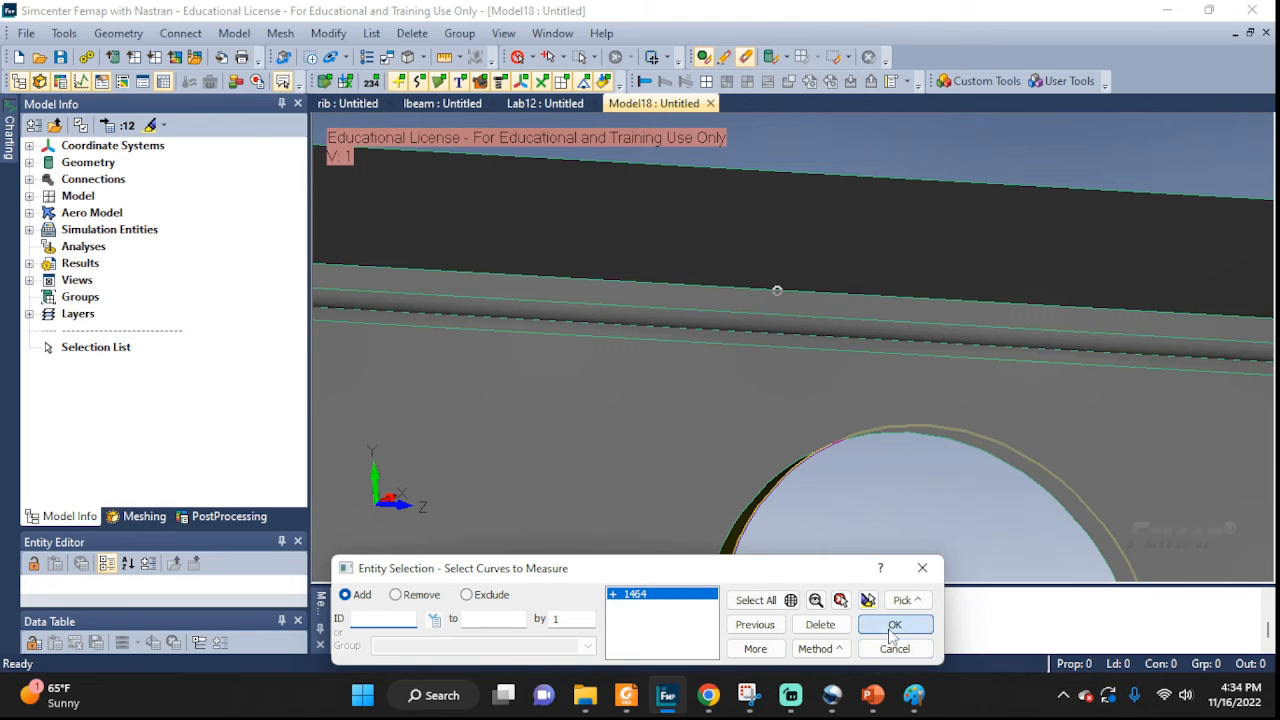
{"action": "left_click", "coordinate": [894, 624]}
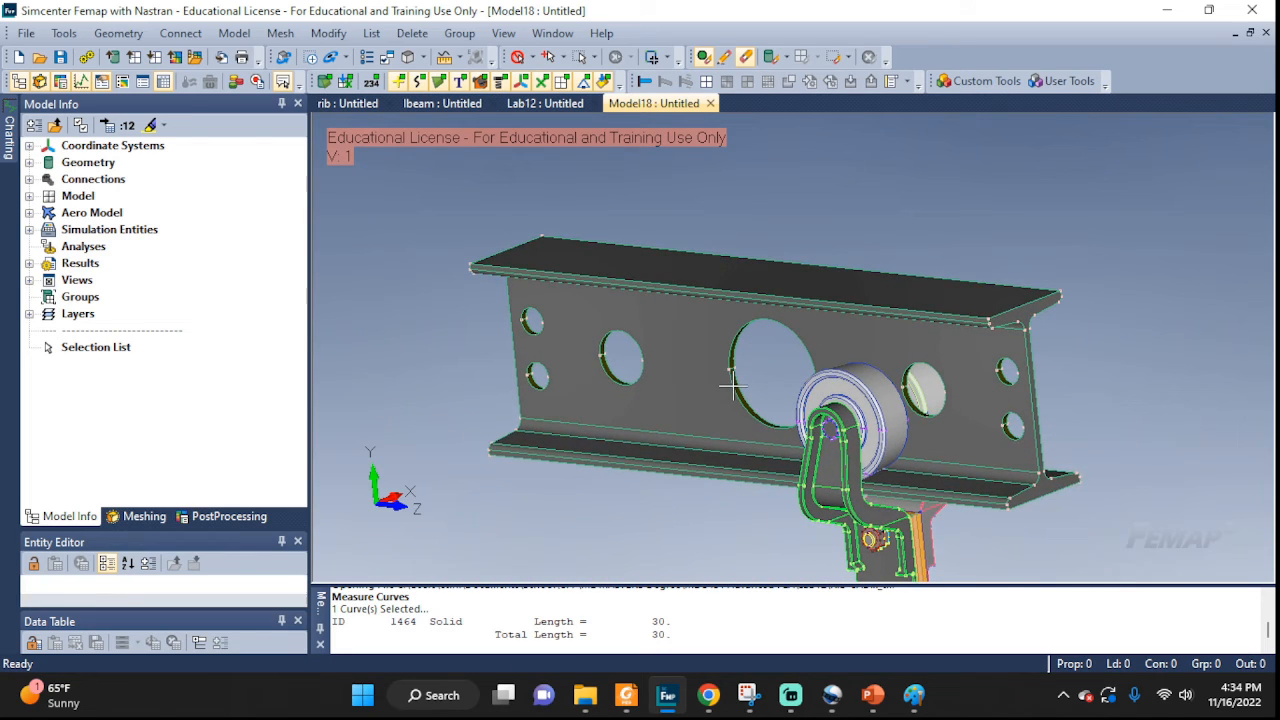
{"action": "left_click_drag", "start_coordinate": [735, 385], "coordinate": [735, 430]}
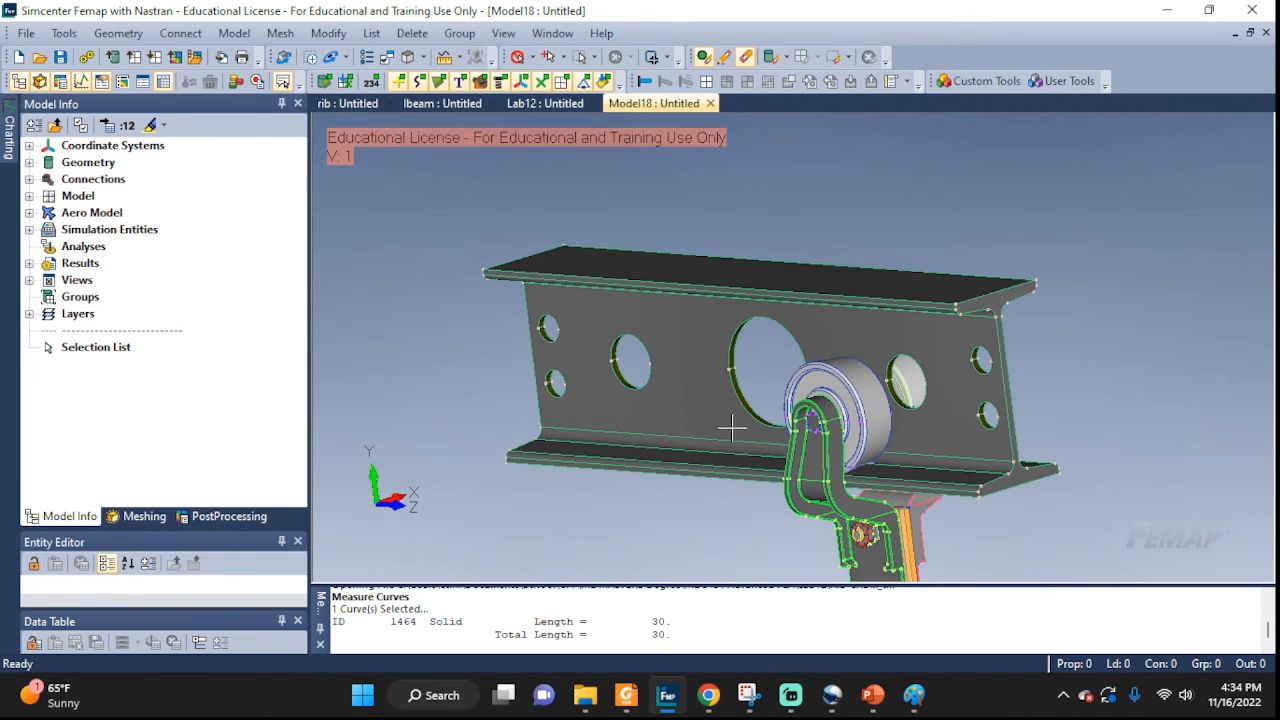